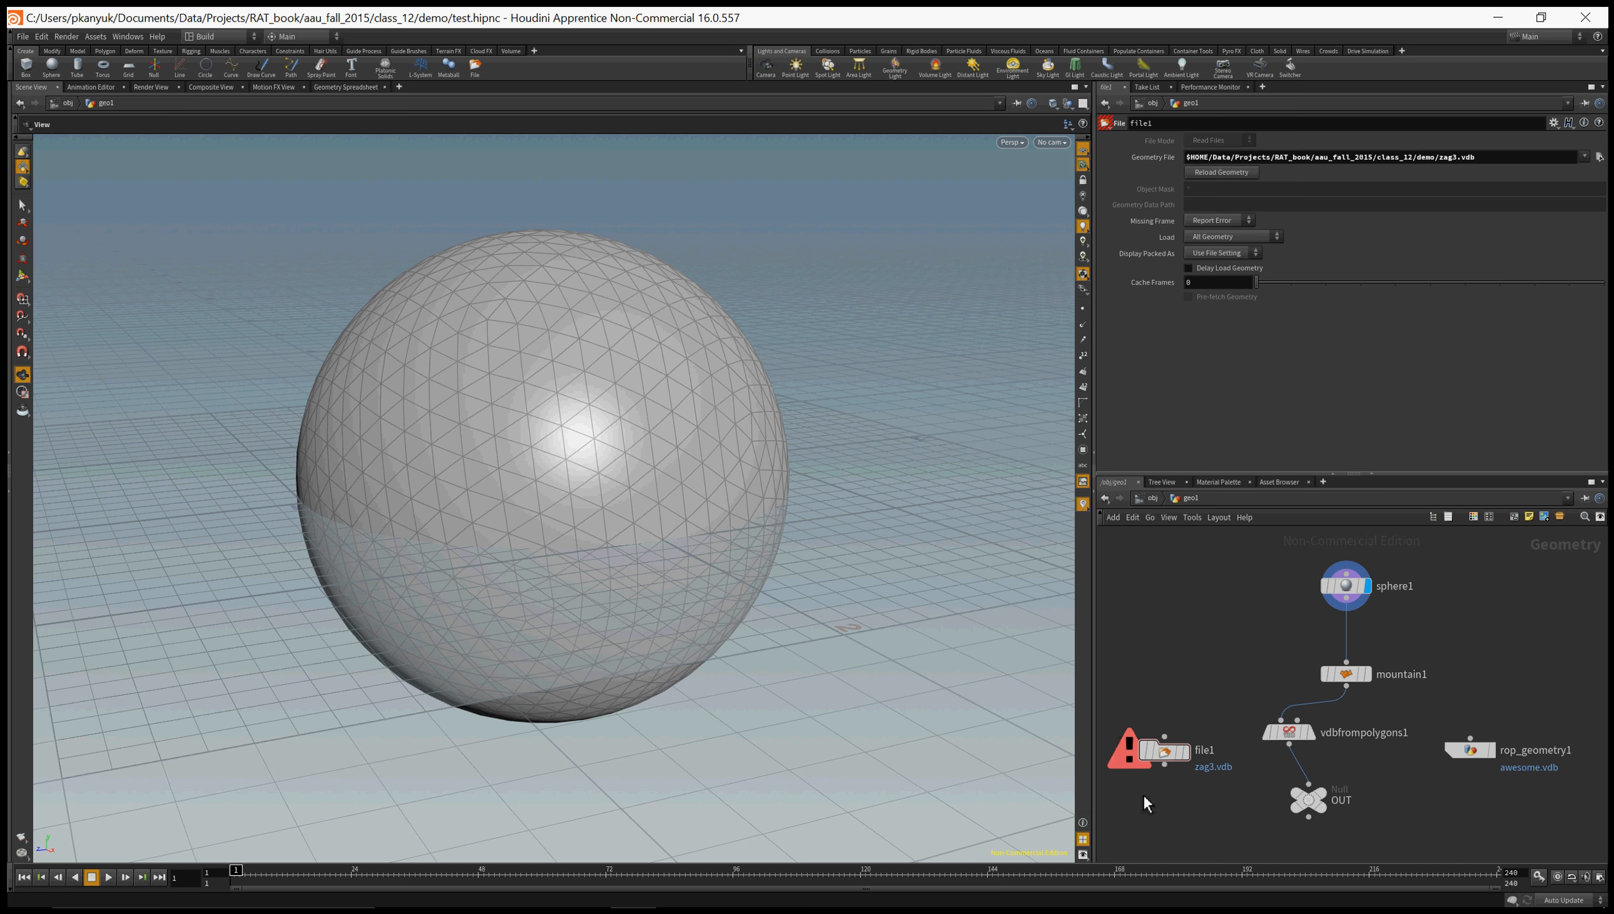
mouse_move(1384, 611)
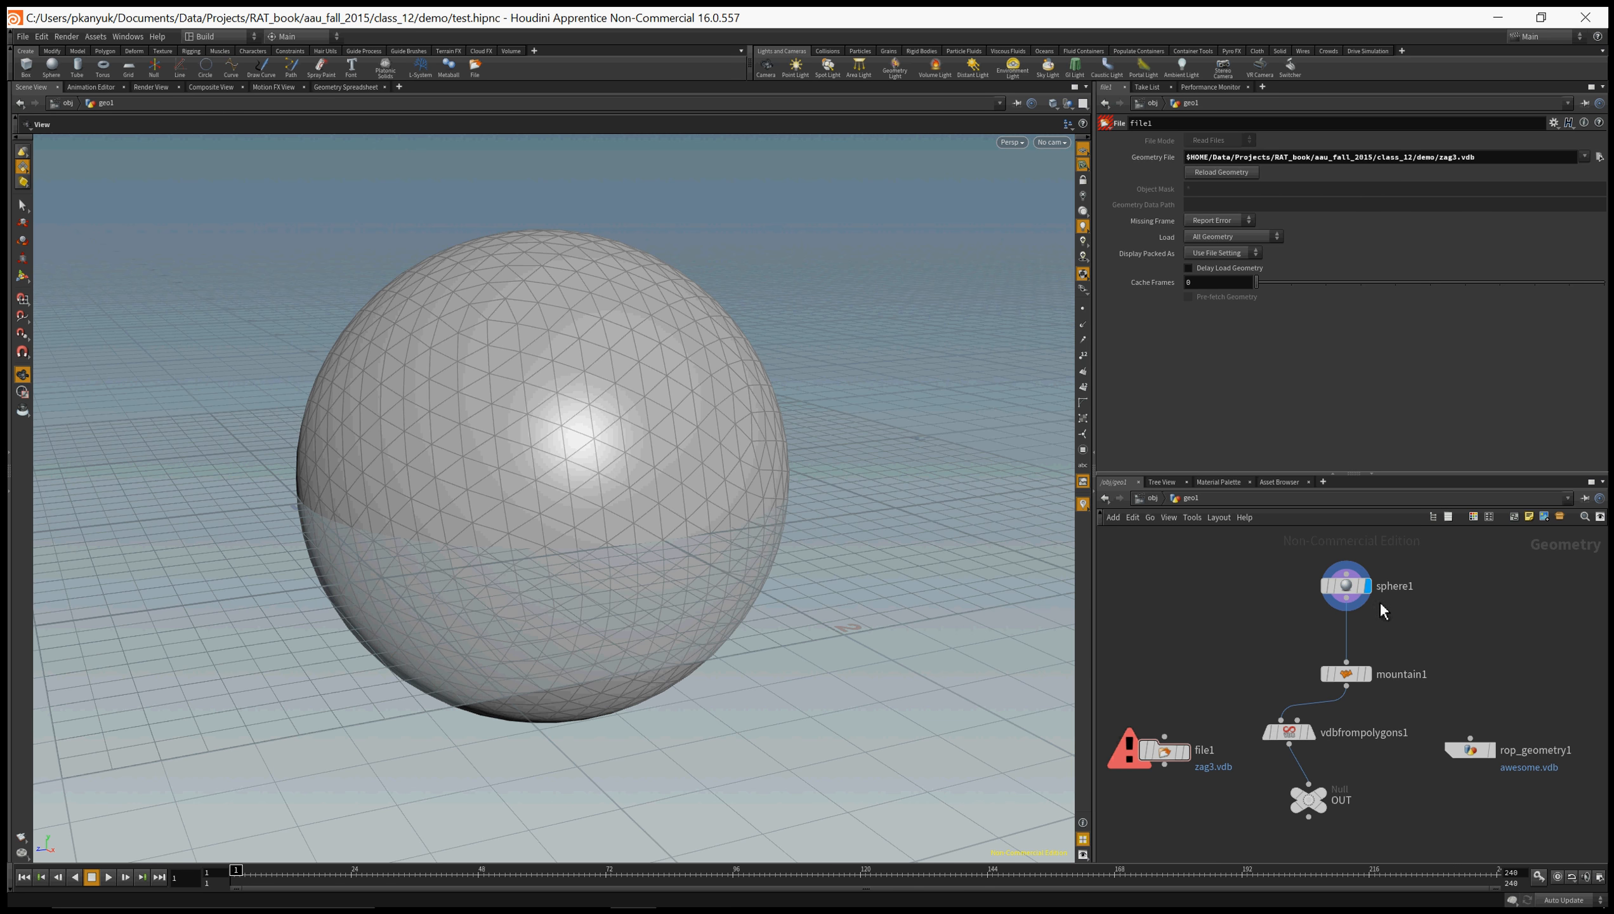
mouse_move(1344, 674)
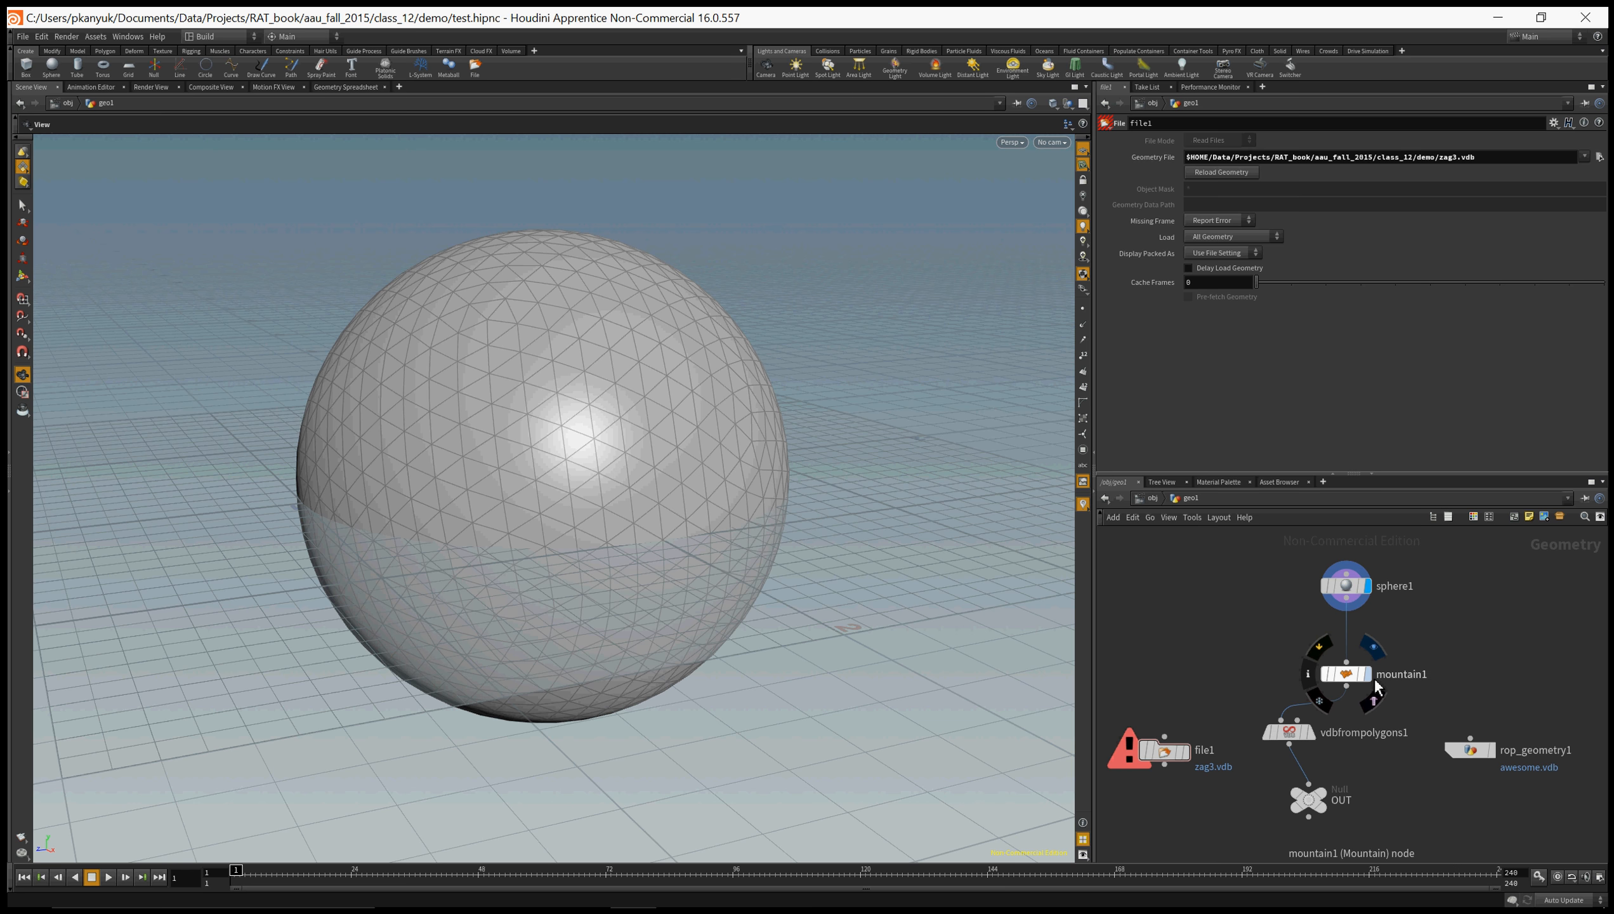
mouse_move(1377, 684)
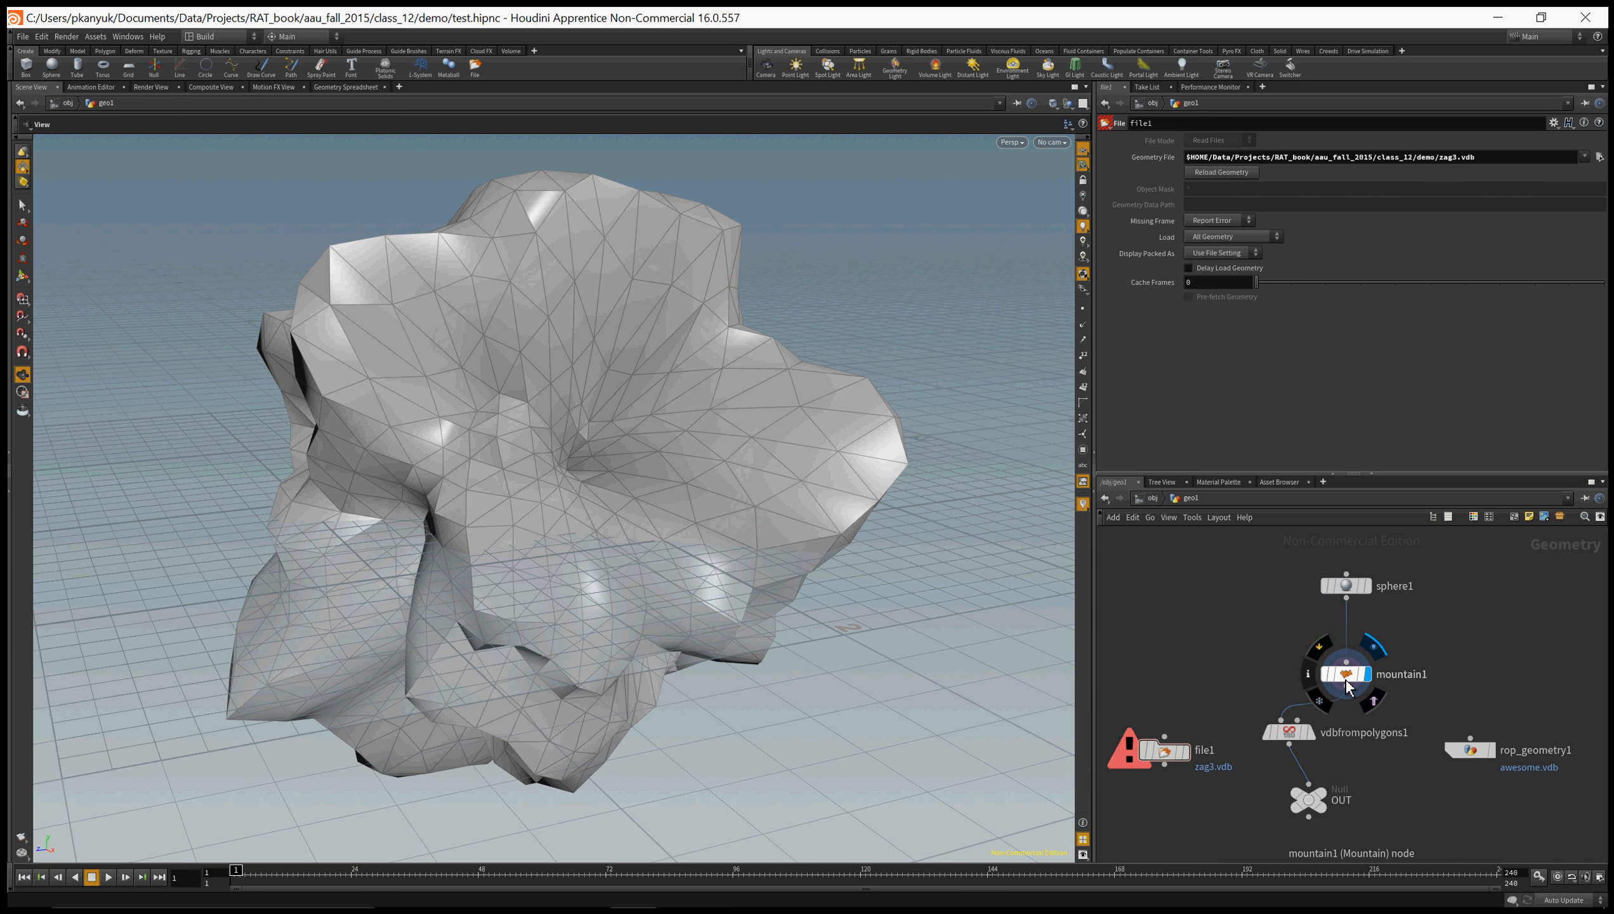
Set the display flag on the OUT node to view the VDB cloud volume.
left_click(1336, 731)
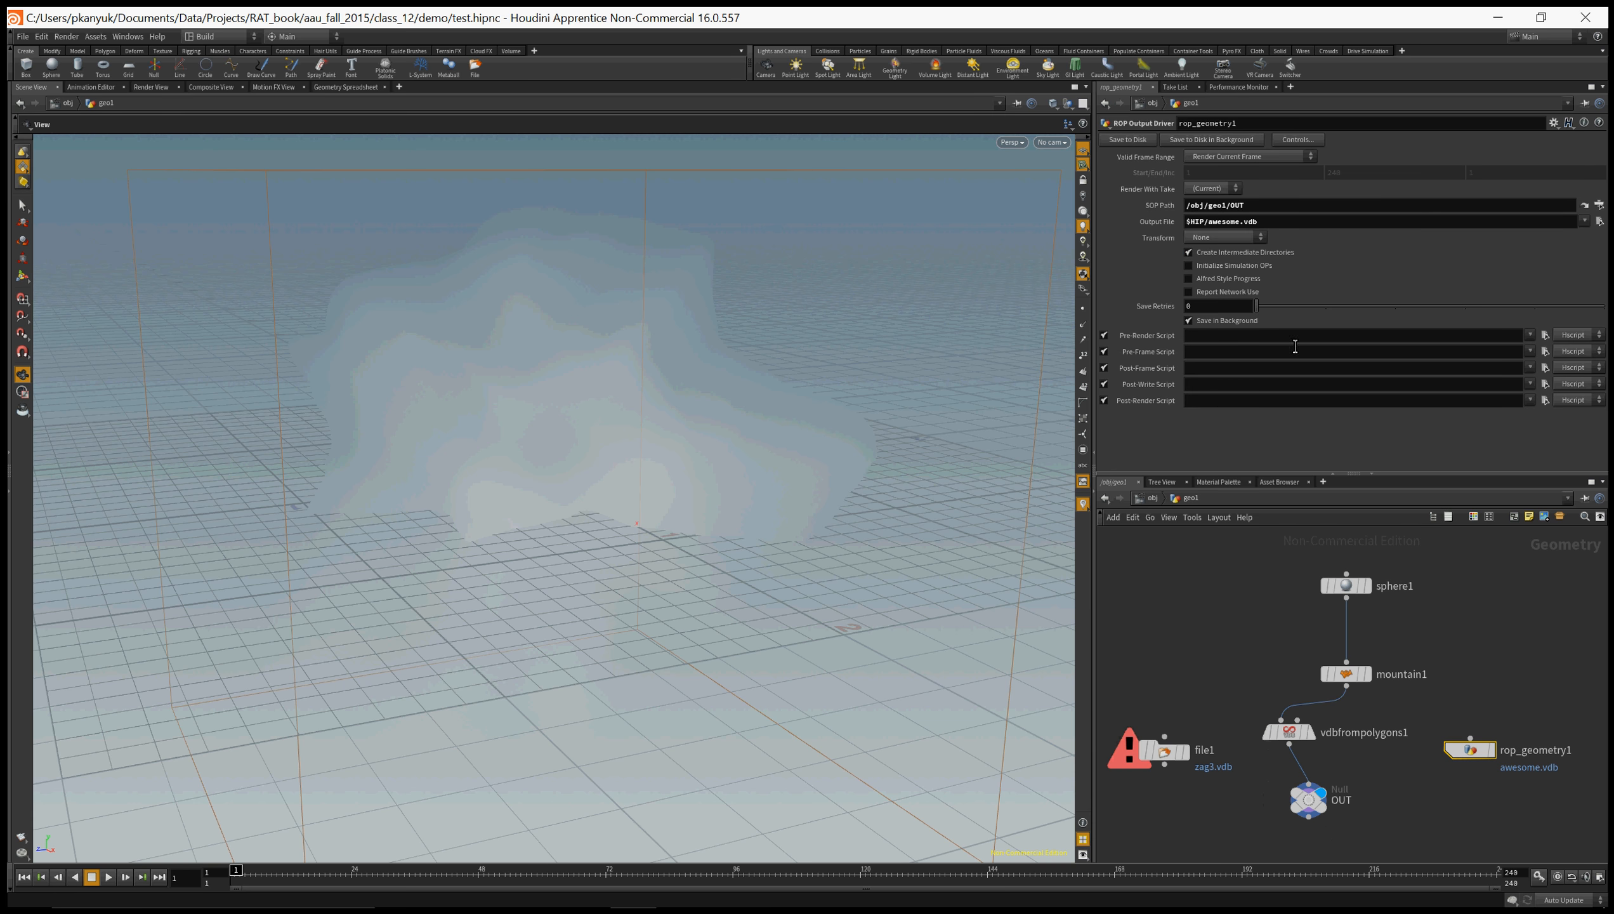
Change rop_geometry1's Output File from awesome.vdb to $HIP/yoyoyo.vdb for saving.
double_click(1230, 221)
type("yoyoyo")
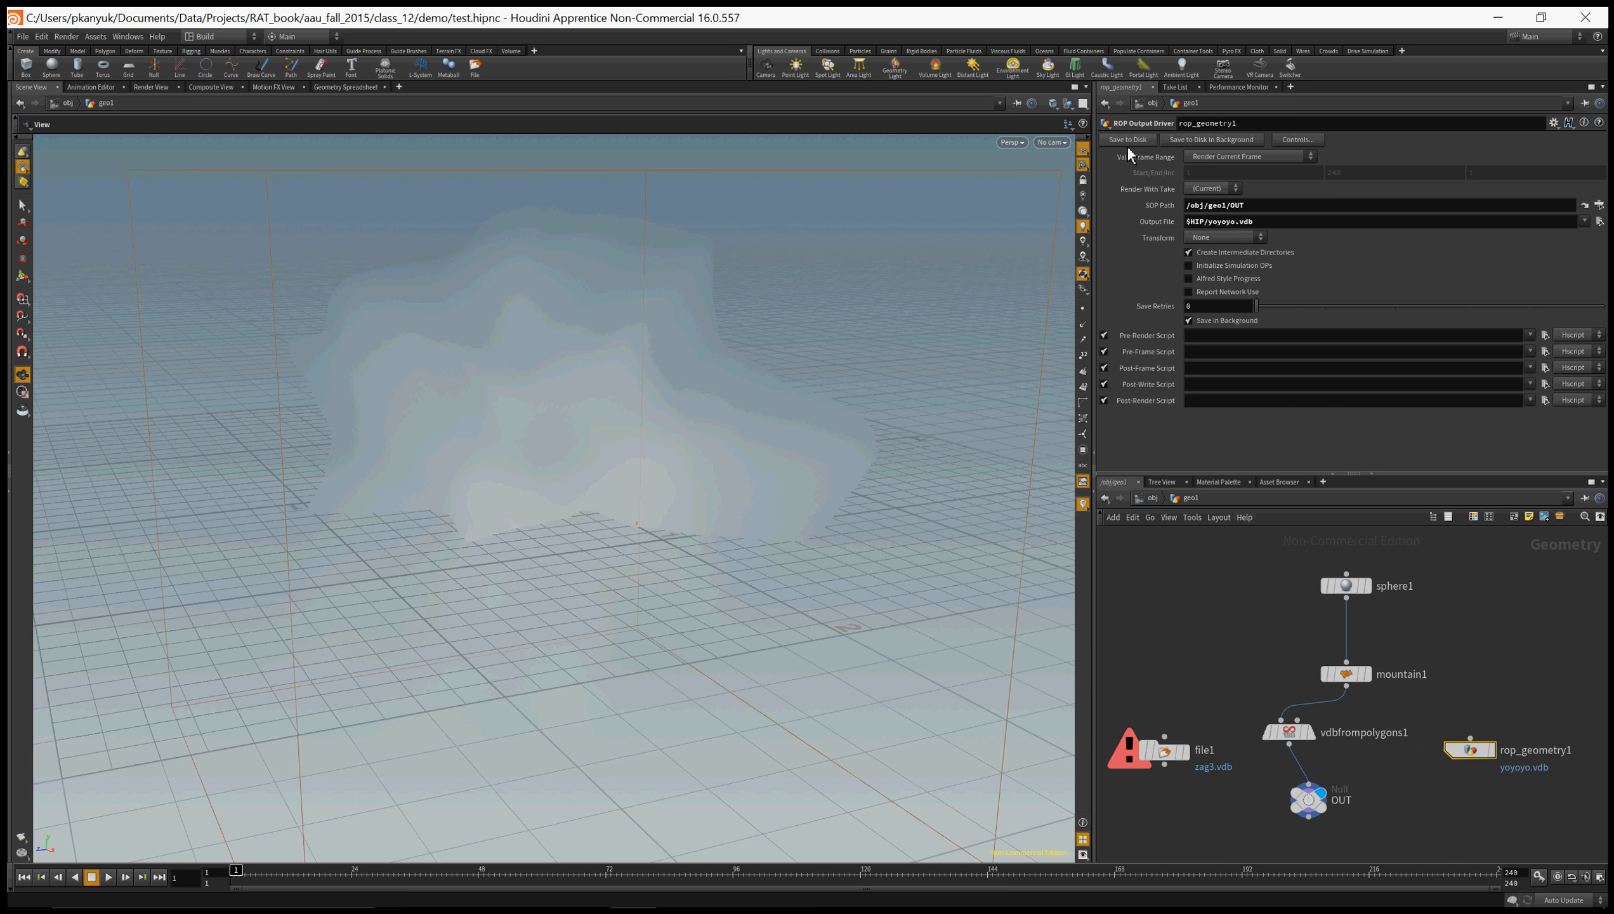
mouse_move(1175, 635)
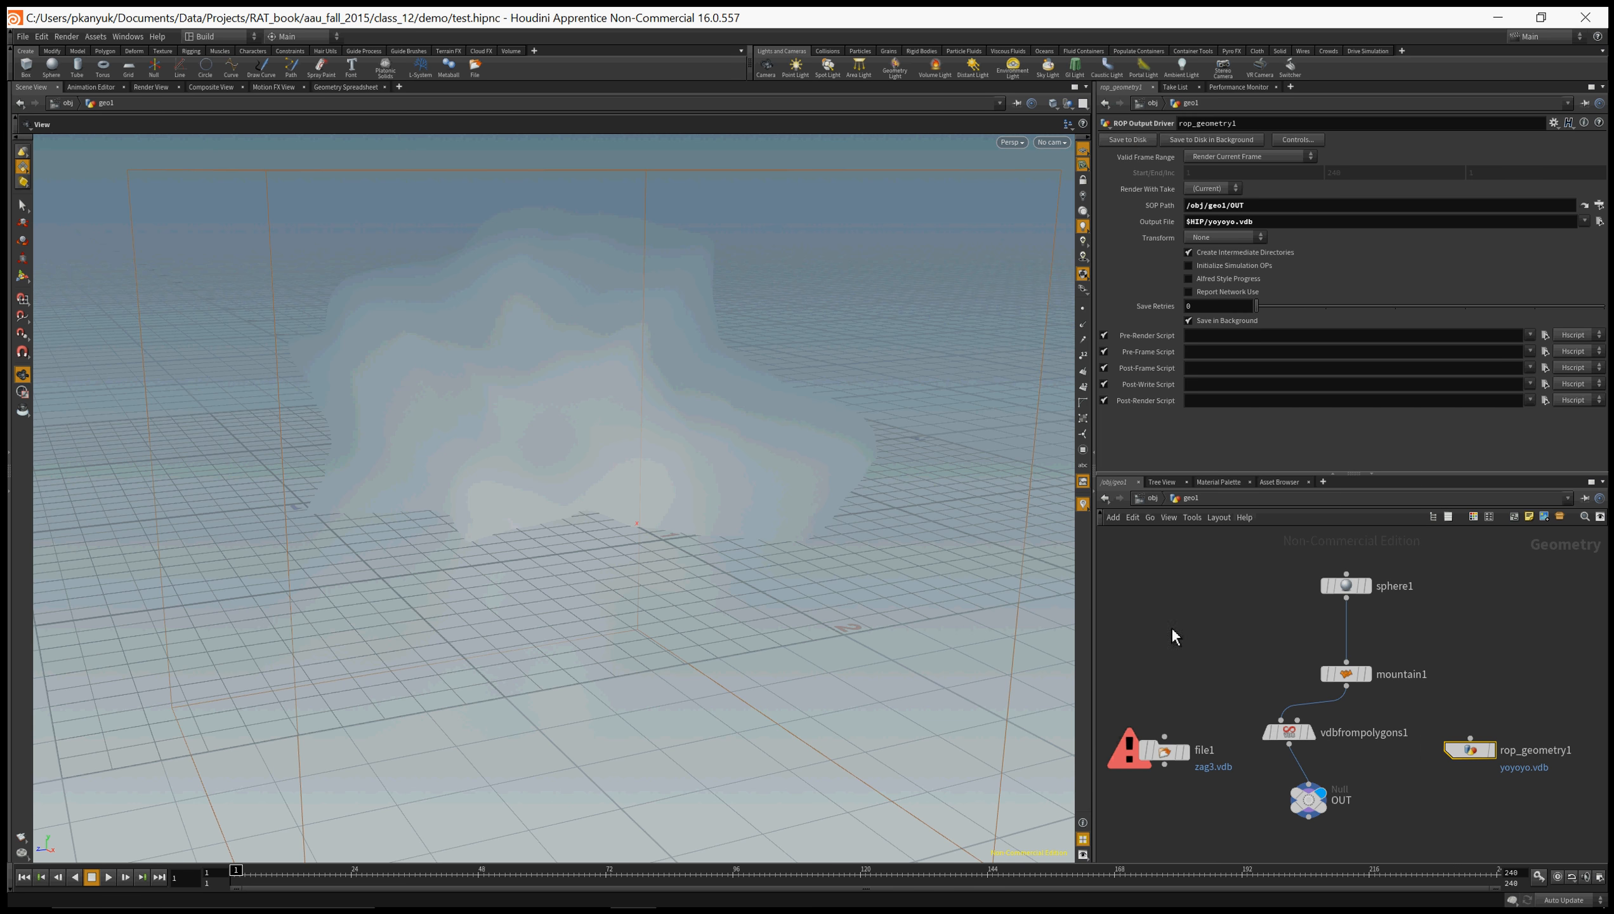
mouse_move(444, 890)
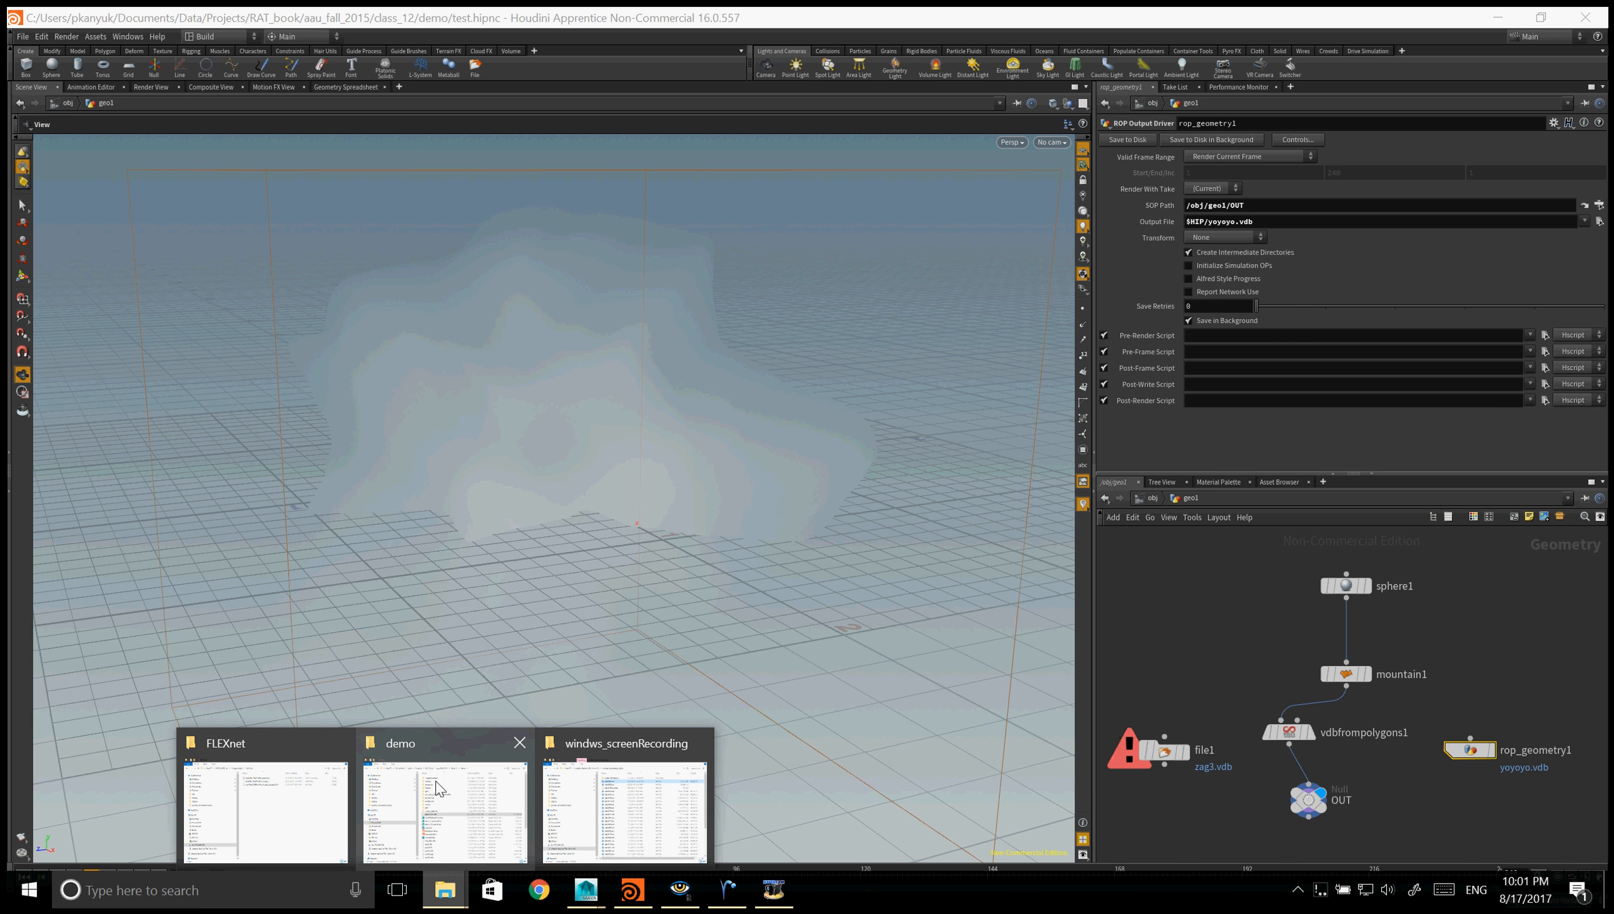
Check the new 15.1 MB yoyoyo.vdb in the demo folder, then switch to Maya.
left_click(444, 808)
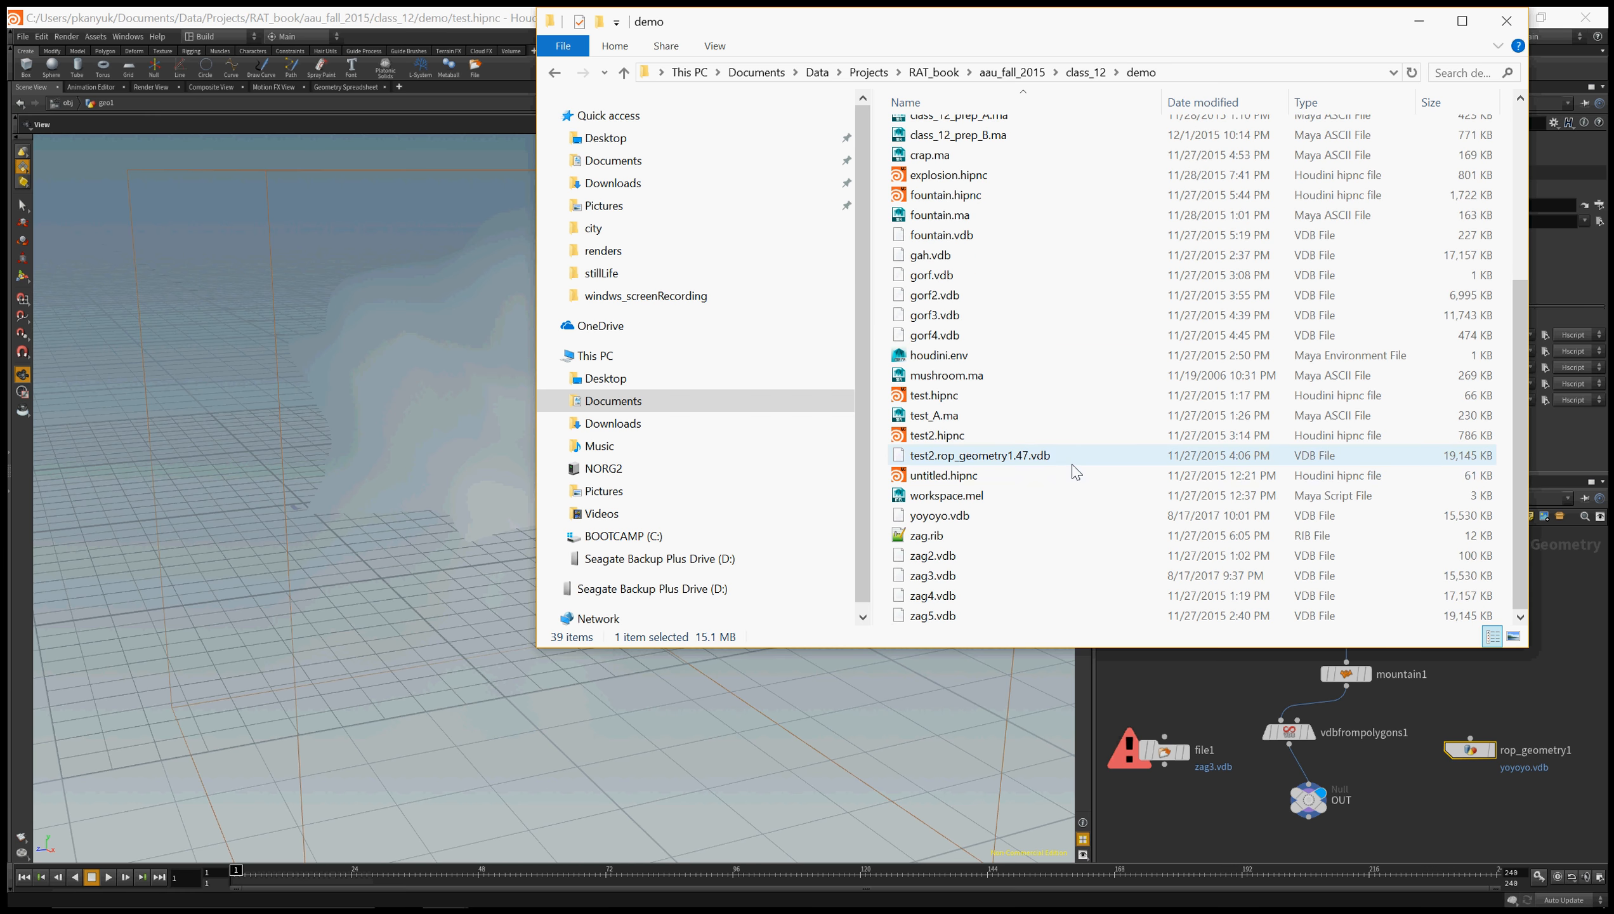
left_click(936, 514)
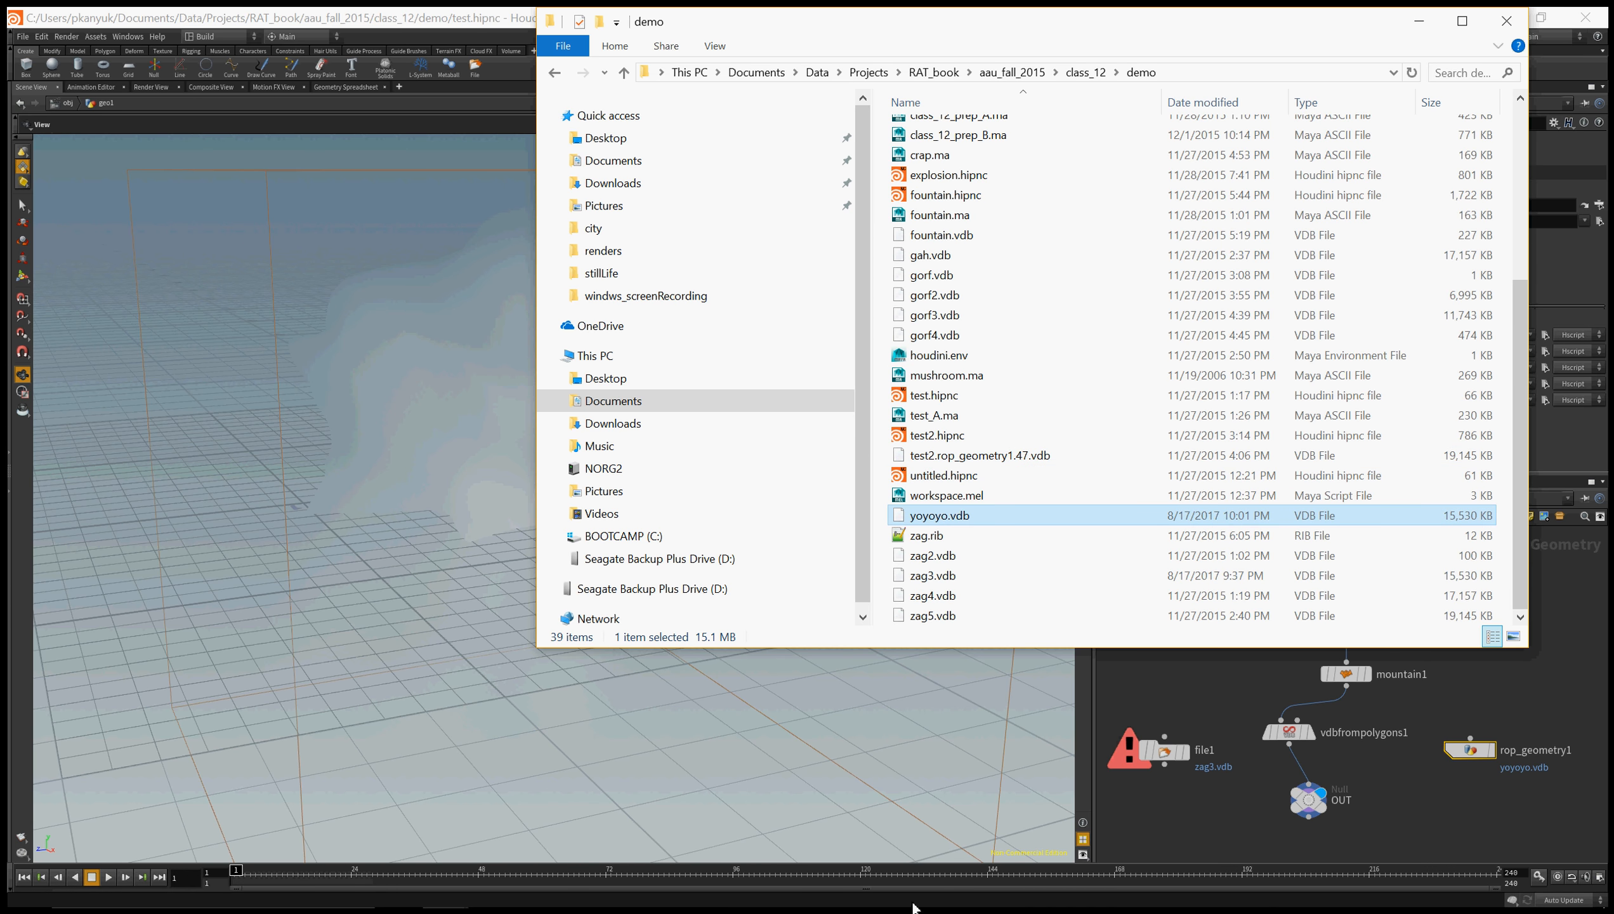
mouse_move(634, 890)
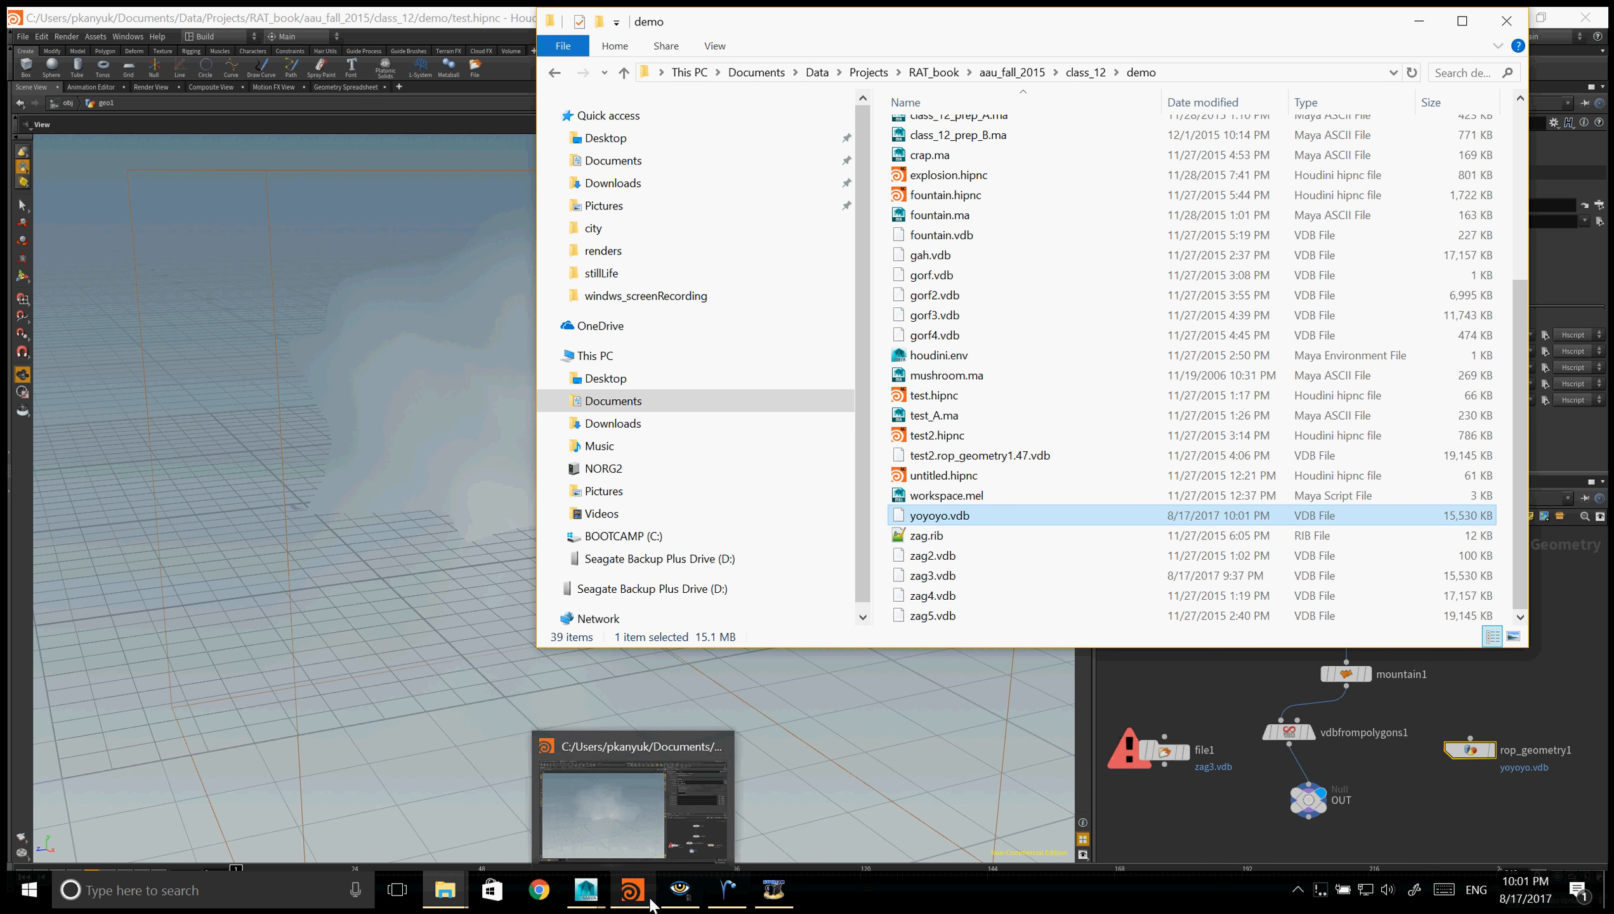
left_click(584, 890)
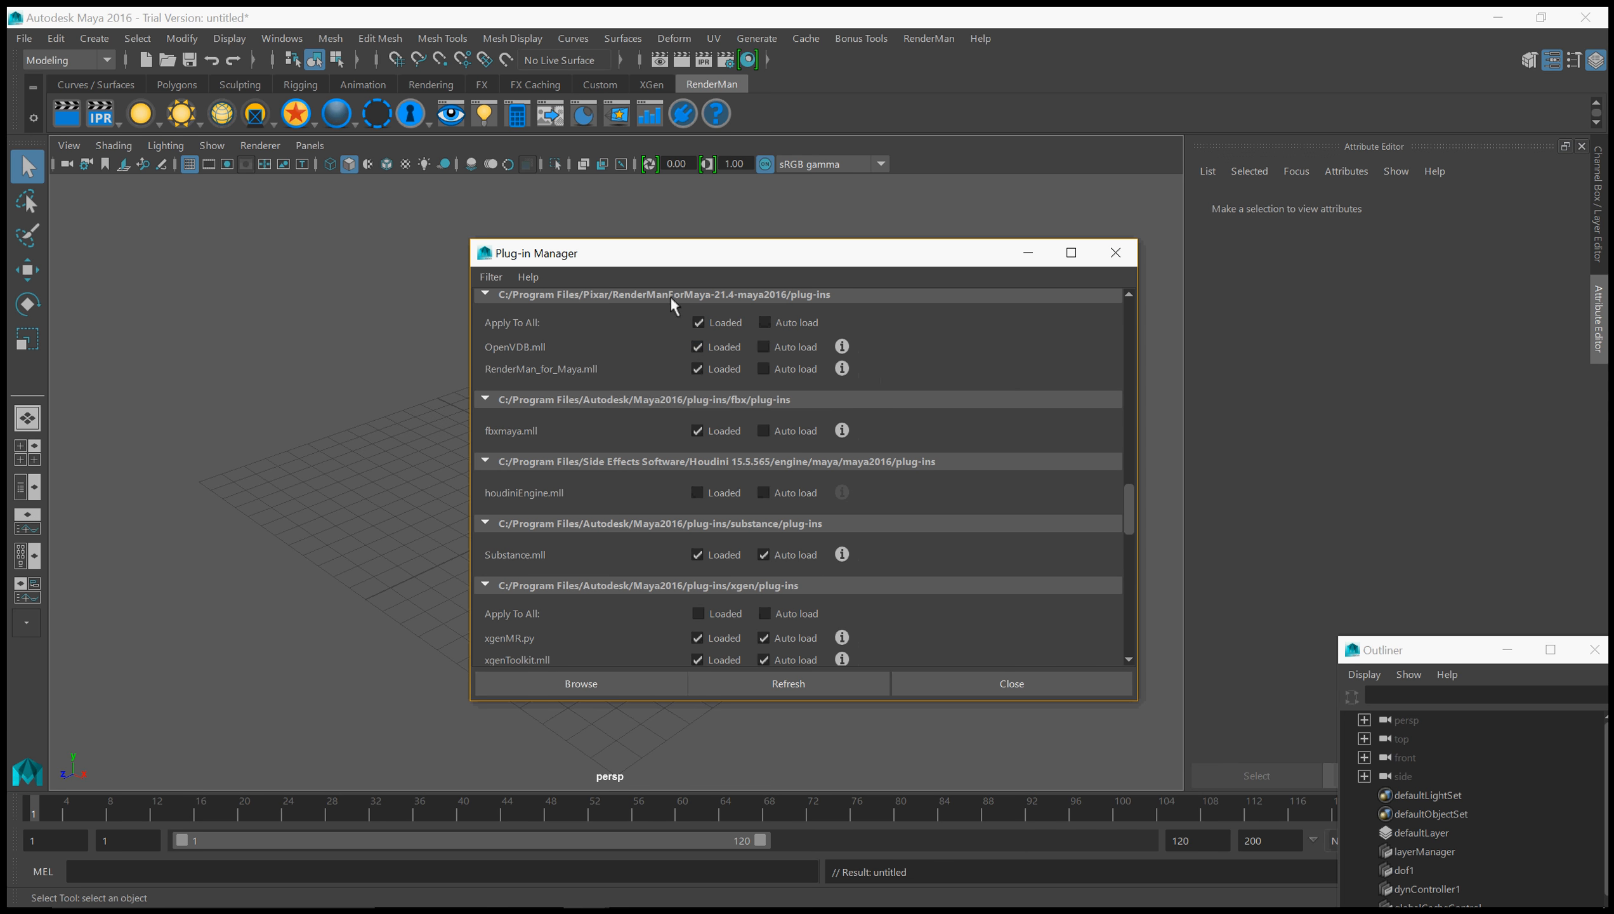
mouse_move(728, 306)
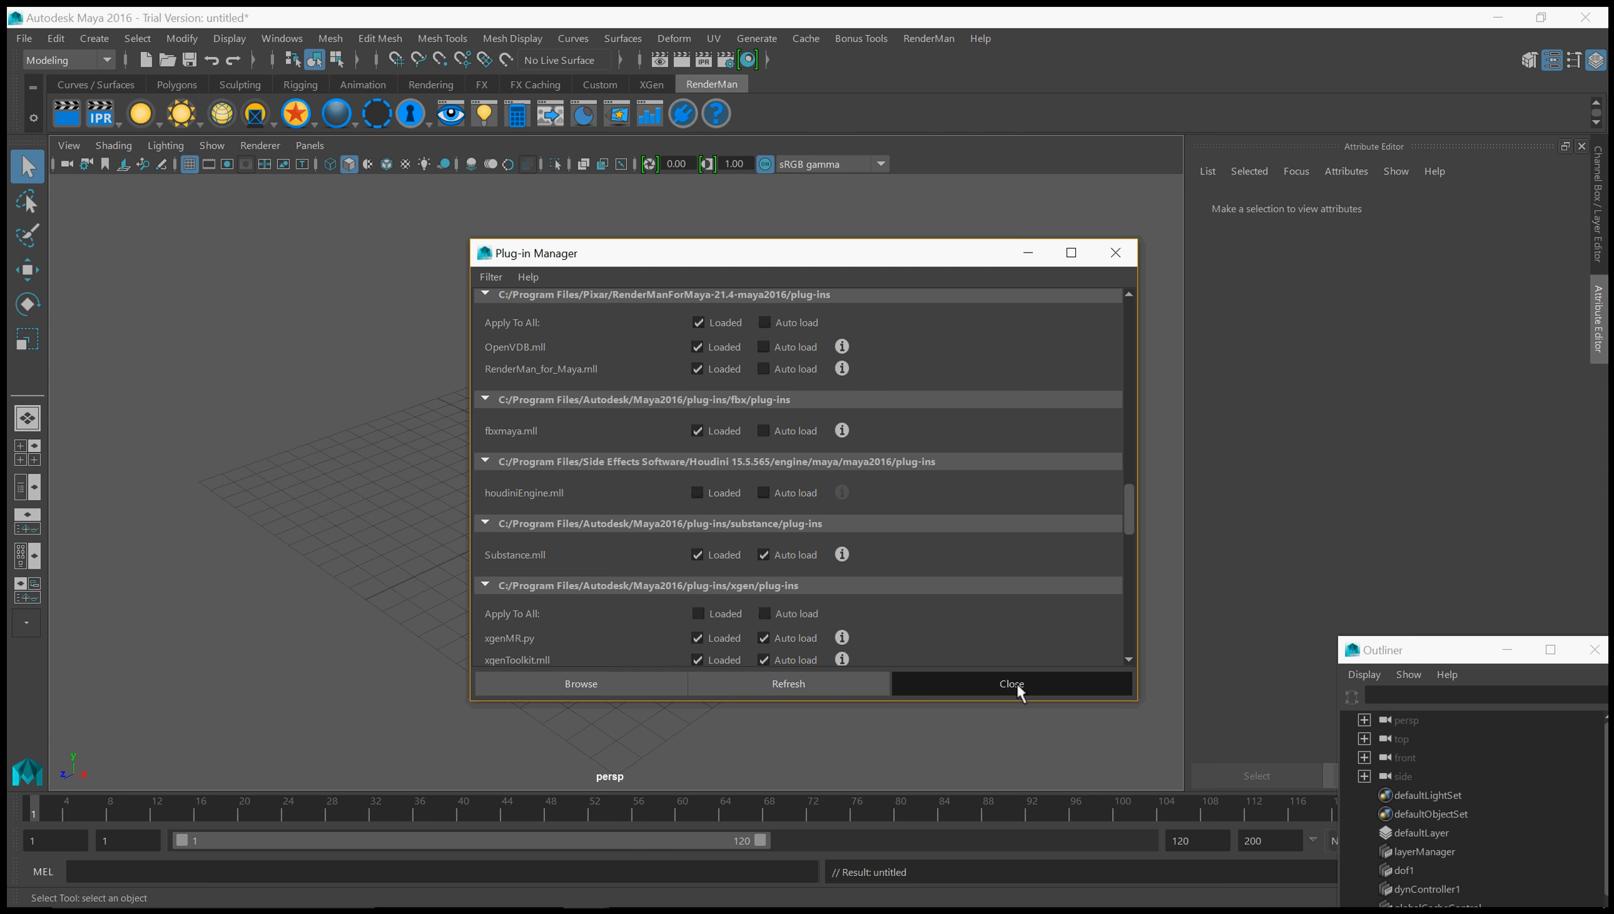
Close the Plug-in Manager after confirming OpenVDB.mll and RenderMan_for_Maya.mll are loaded.
left_click(1011, 682)
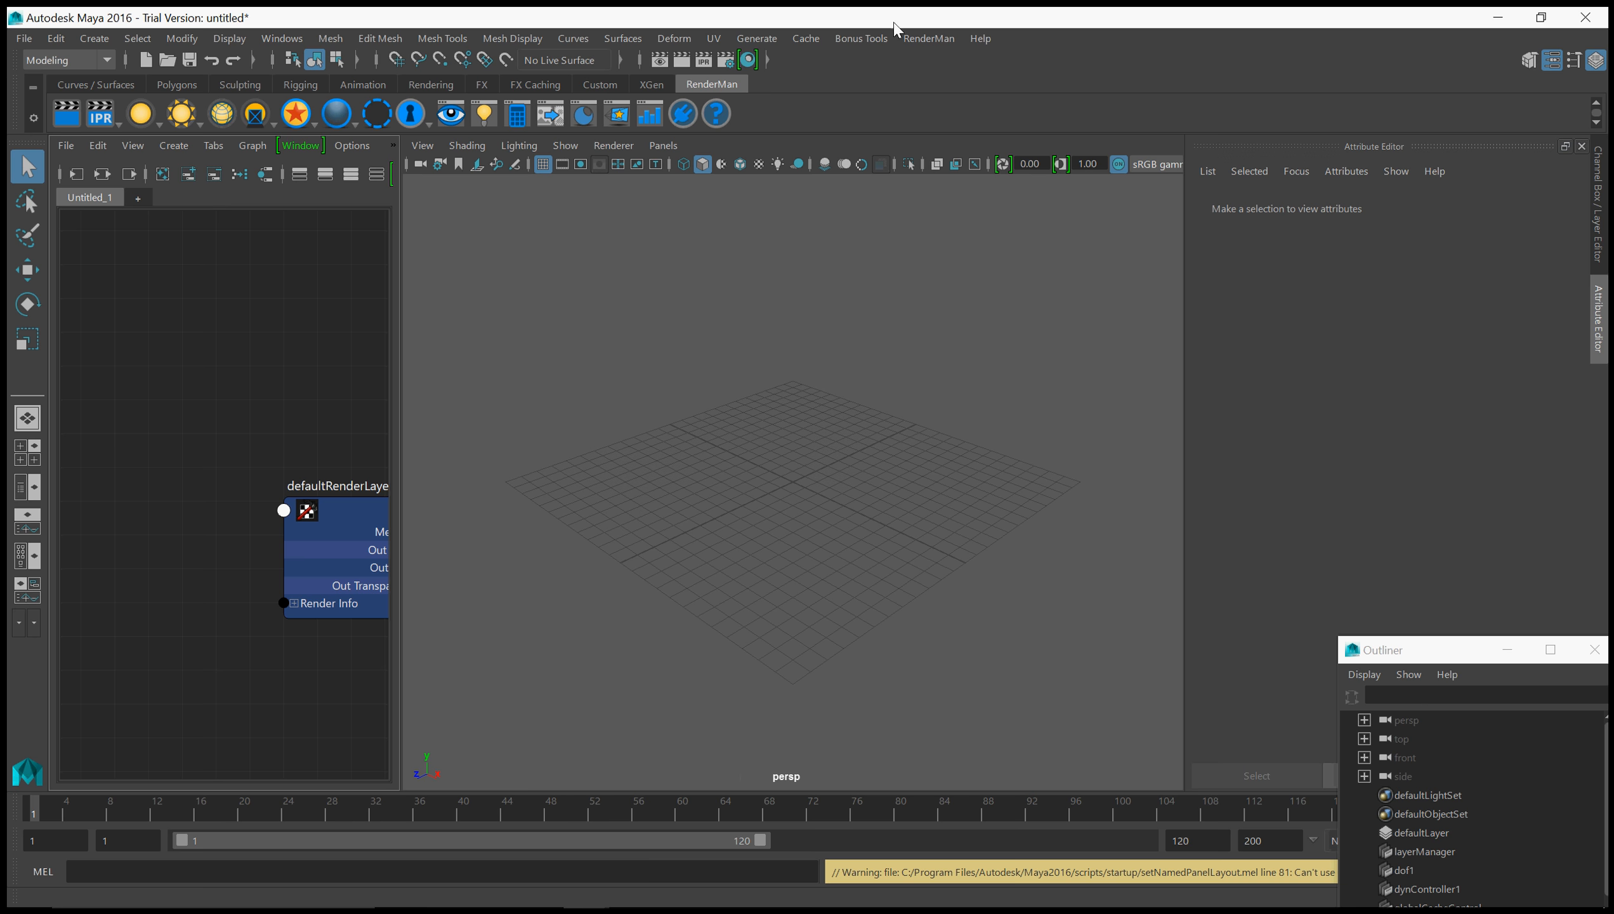
Create an OpenVDBRead node and a PxrVolume shader, then browse for OpenVDBRead1's VDB file.
left_click(928, 38)
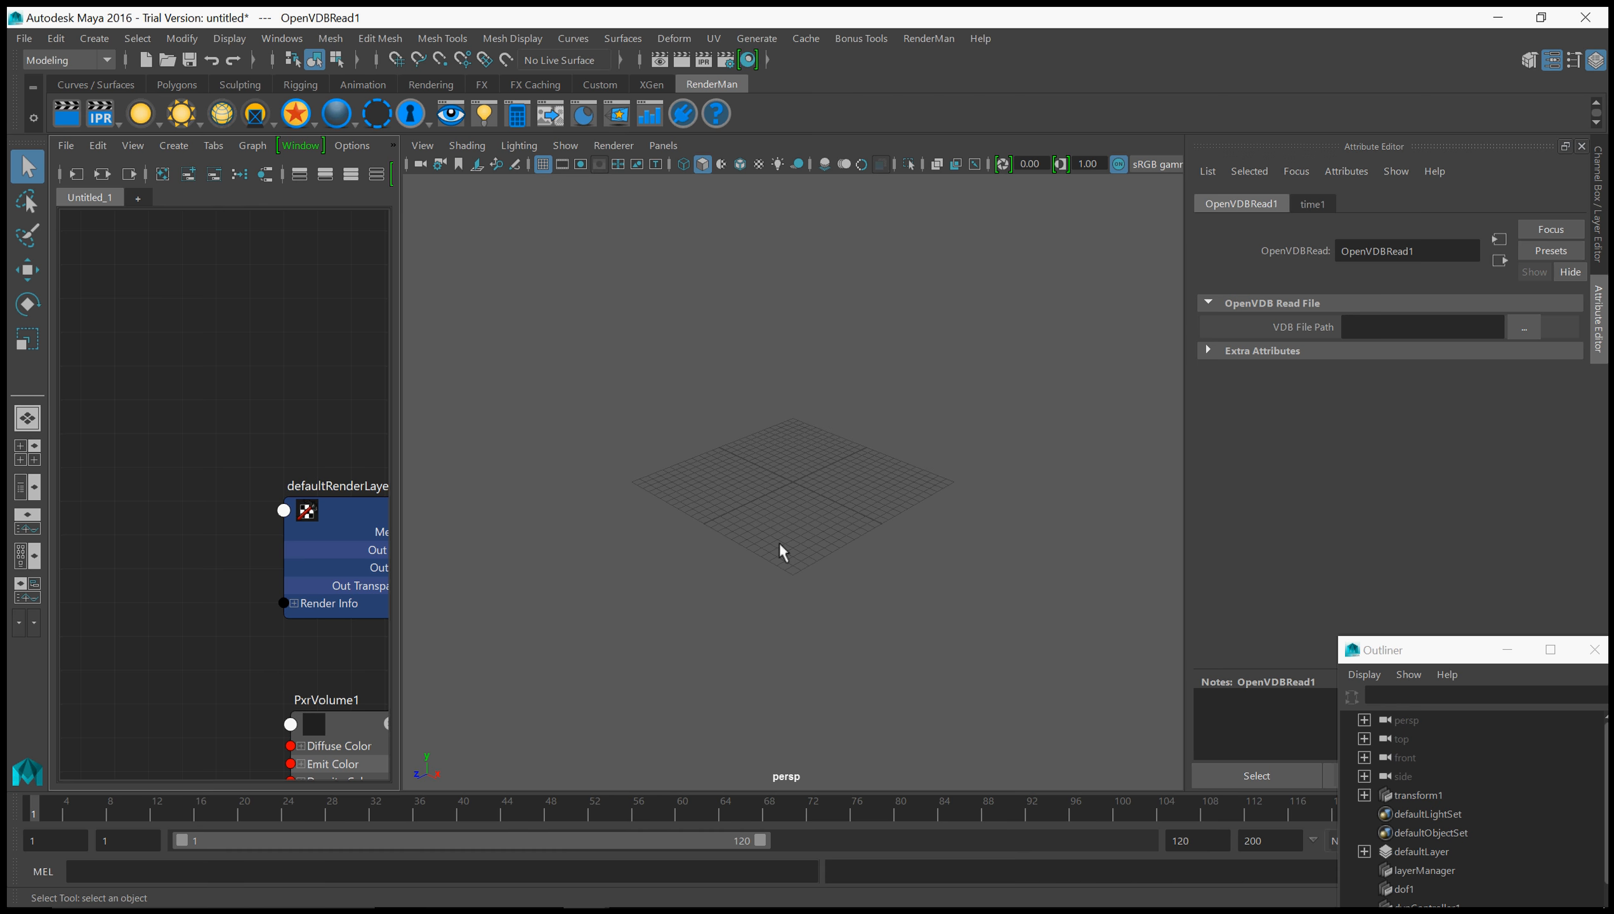
left_click(205, 721)
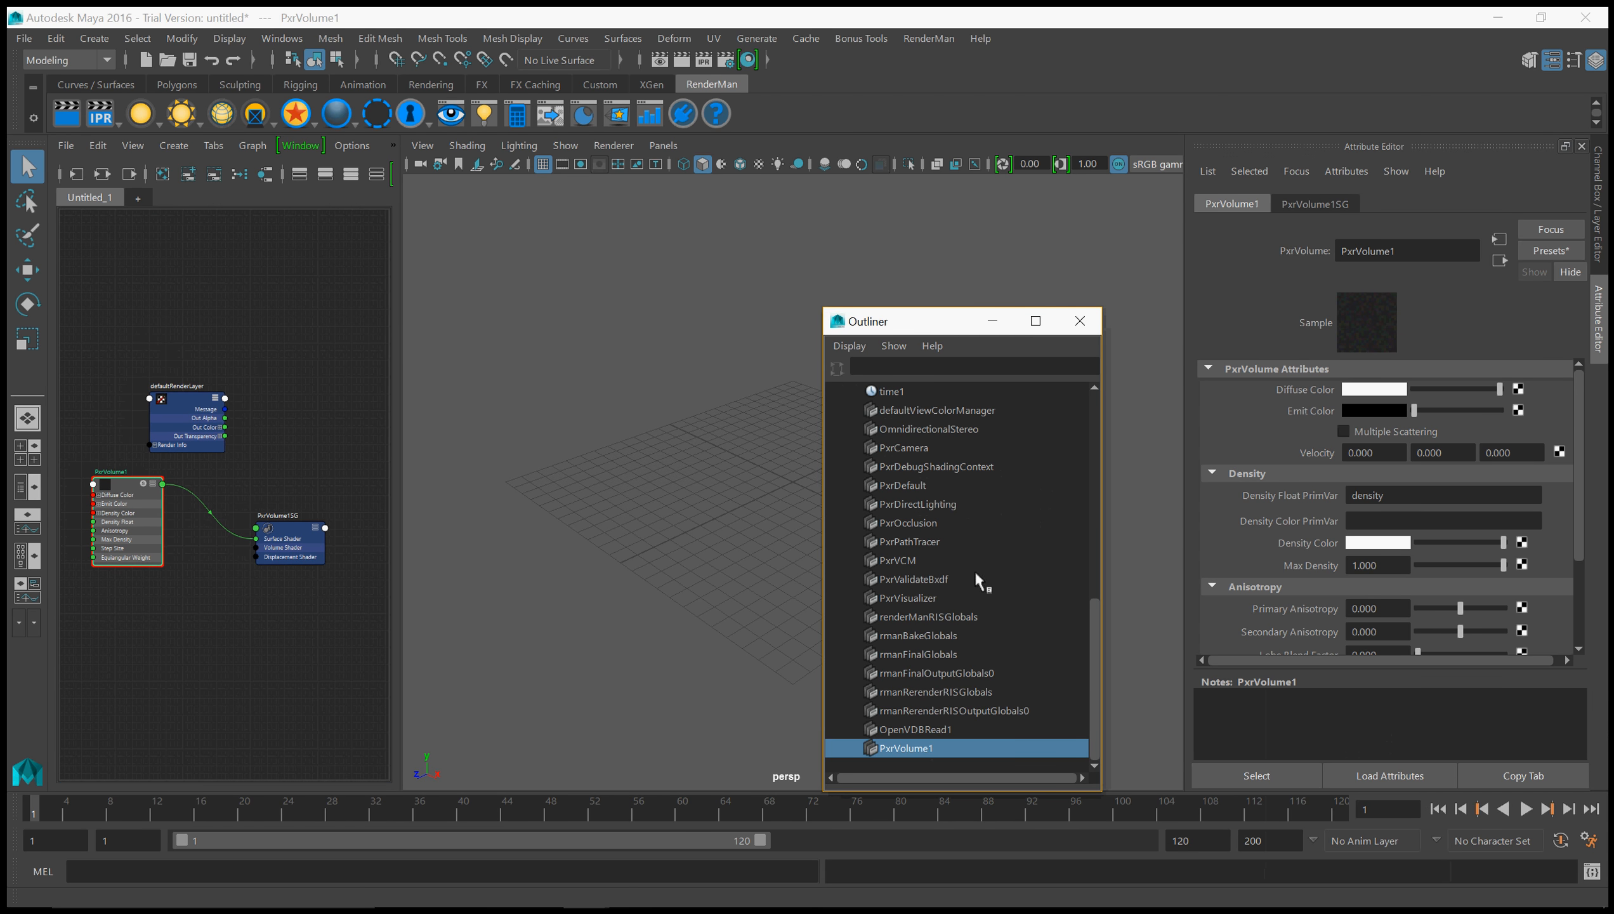
left_click(913, 729)
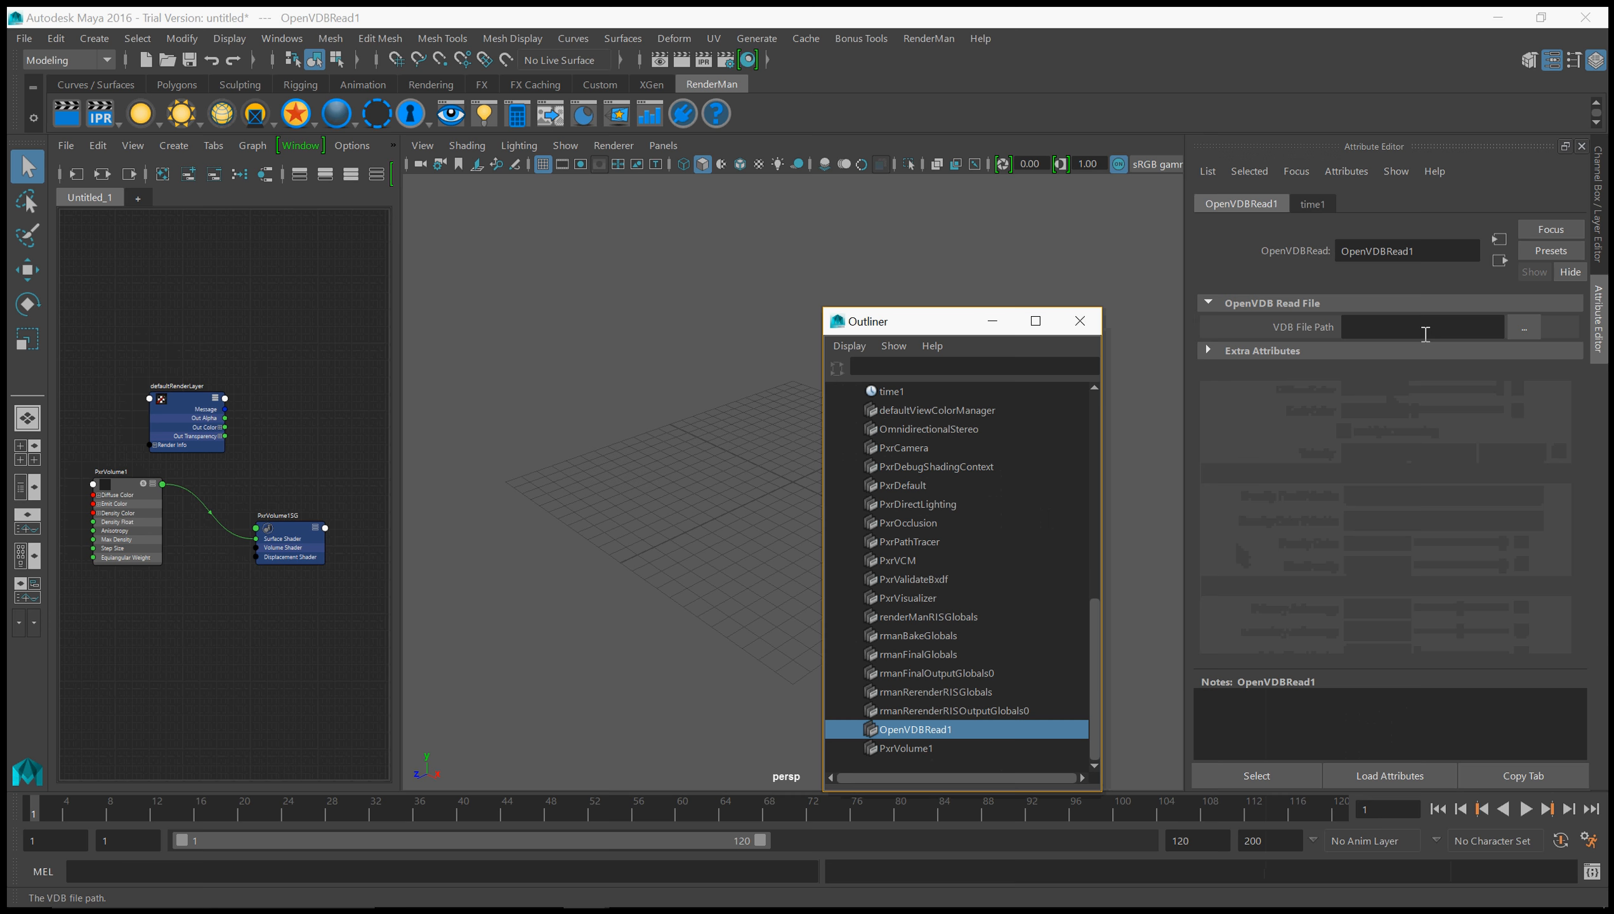
left_click(1524, 327)
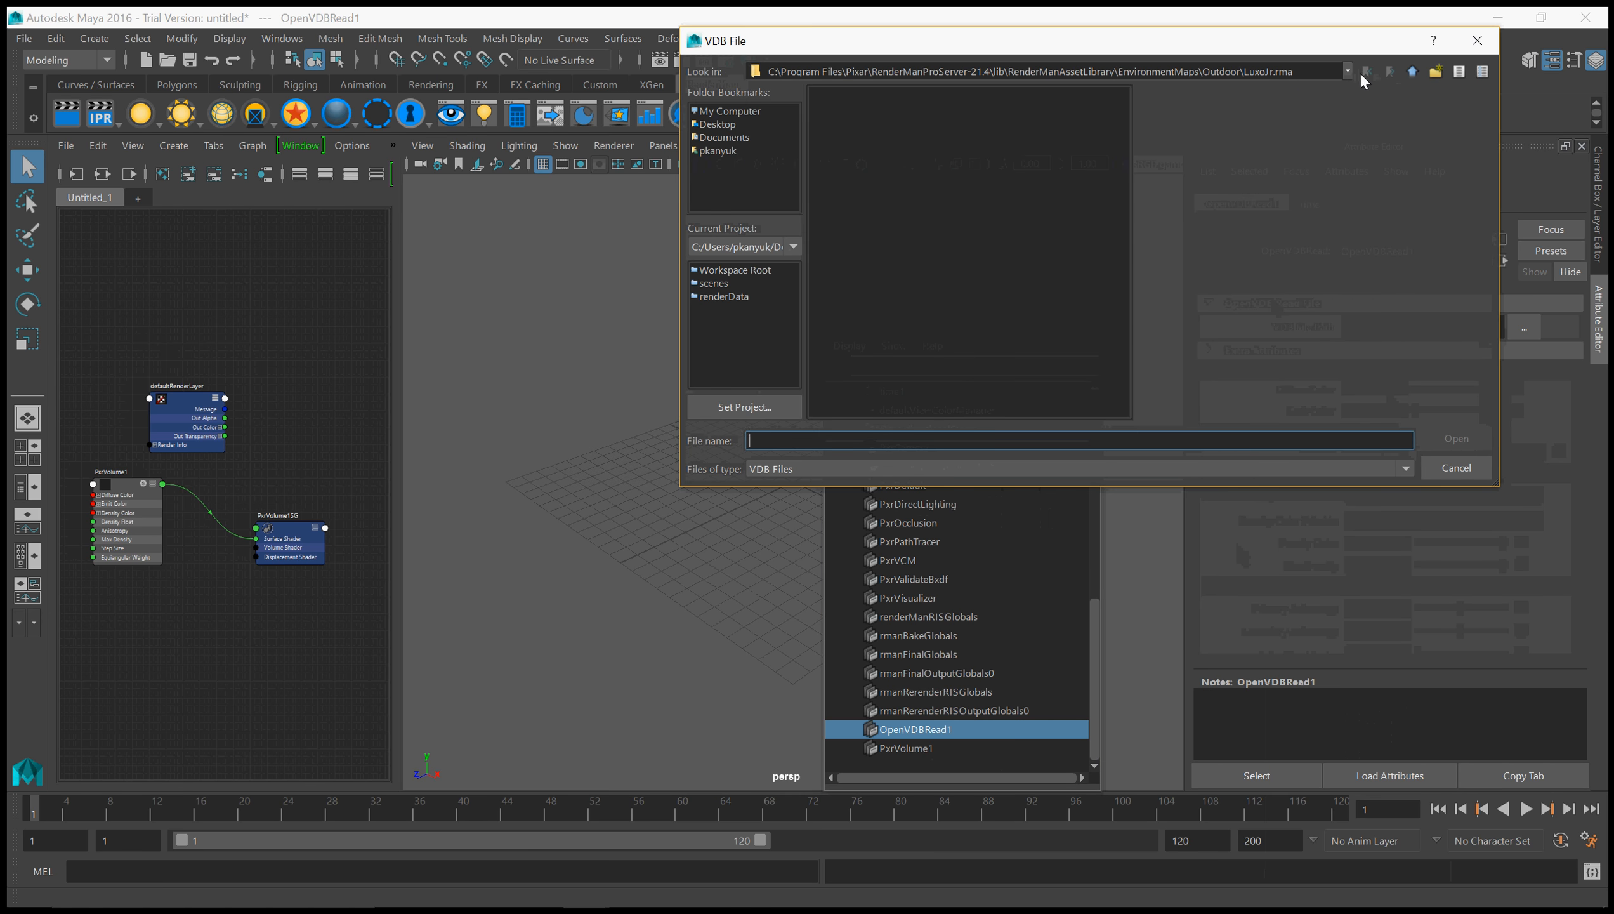
Navigate the VDB File dialog to the demo folder to load yoyoyo.vdb.
left_click(1346, 72)
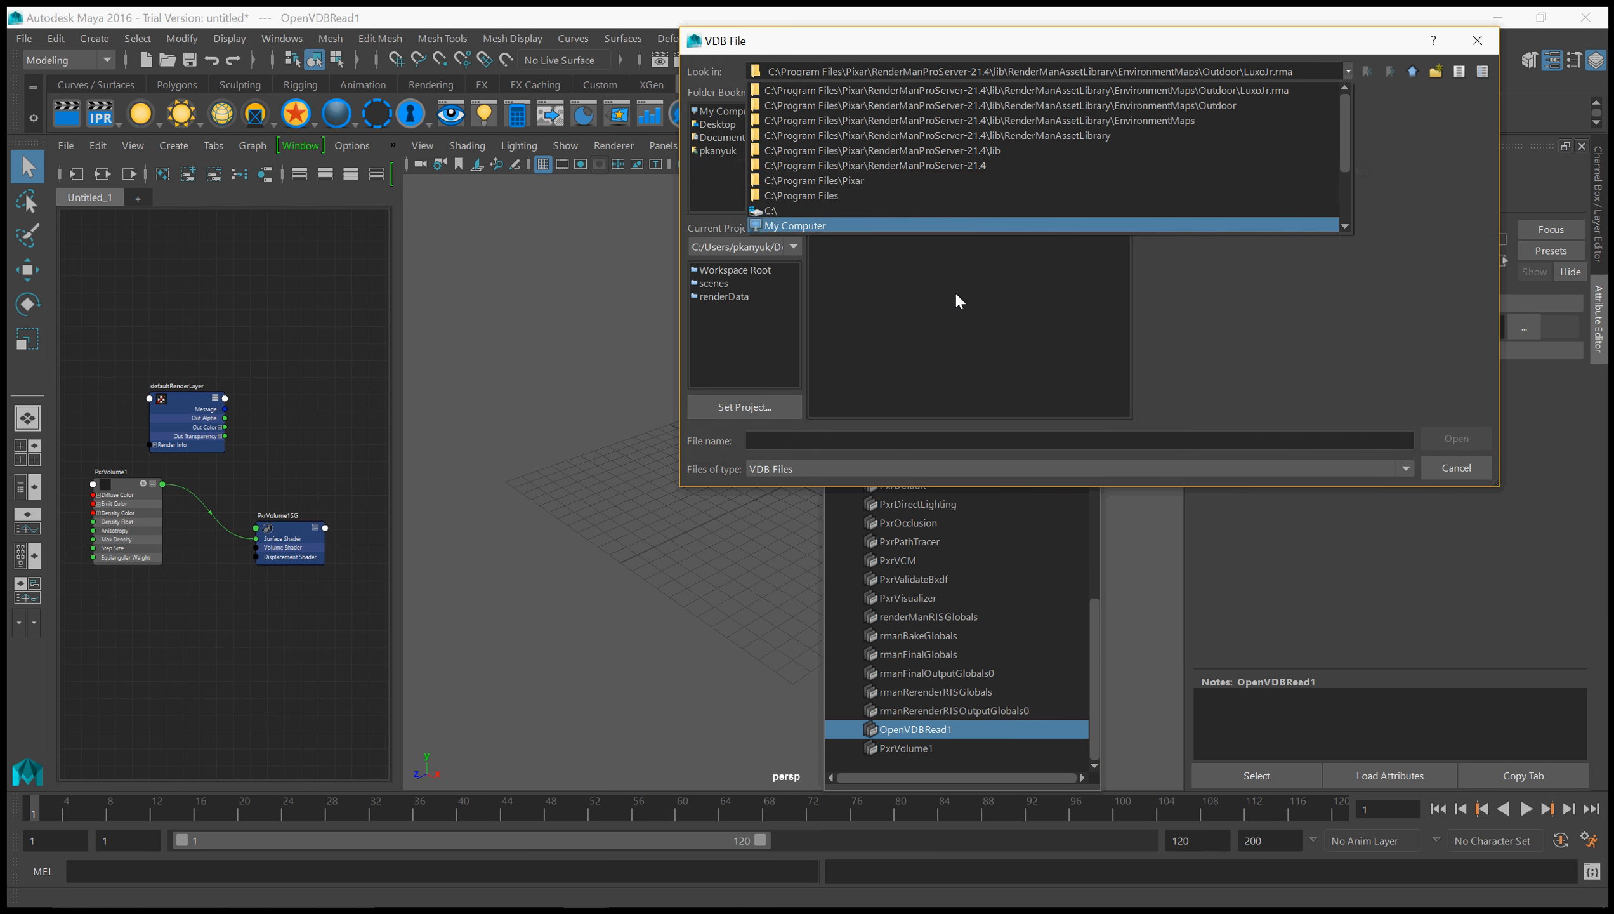
left_click(736, 269)
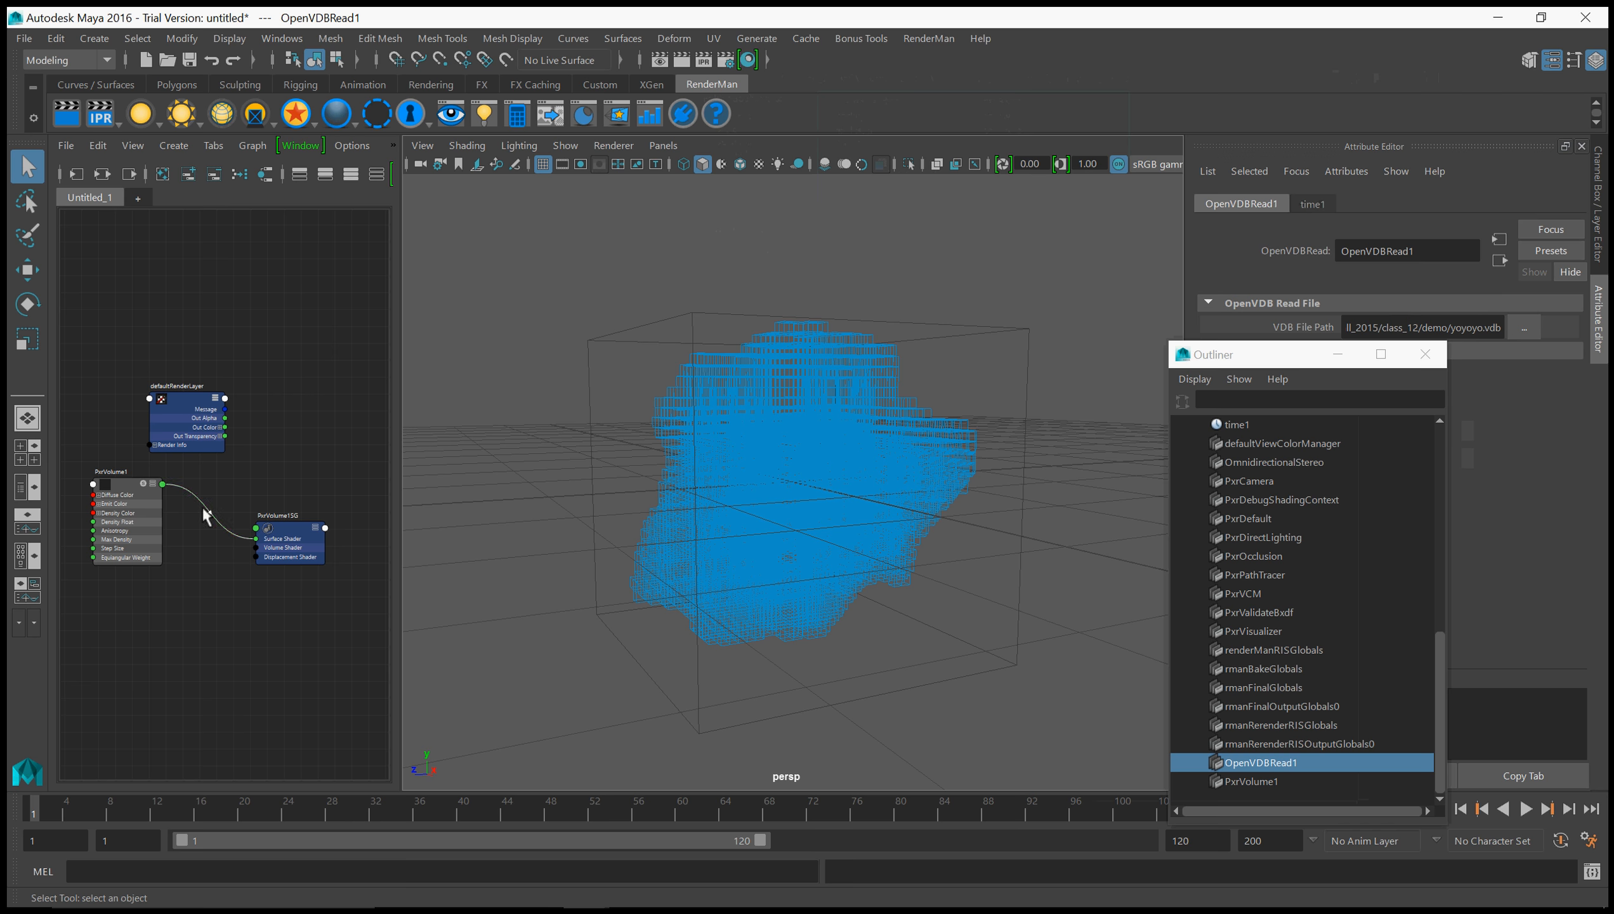
left_click(1254, 781)
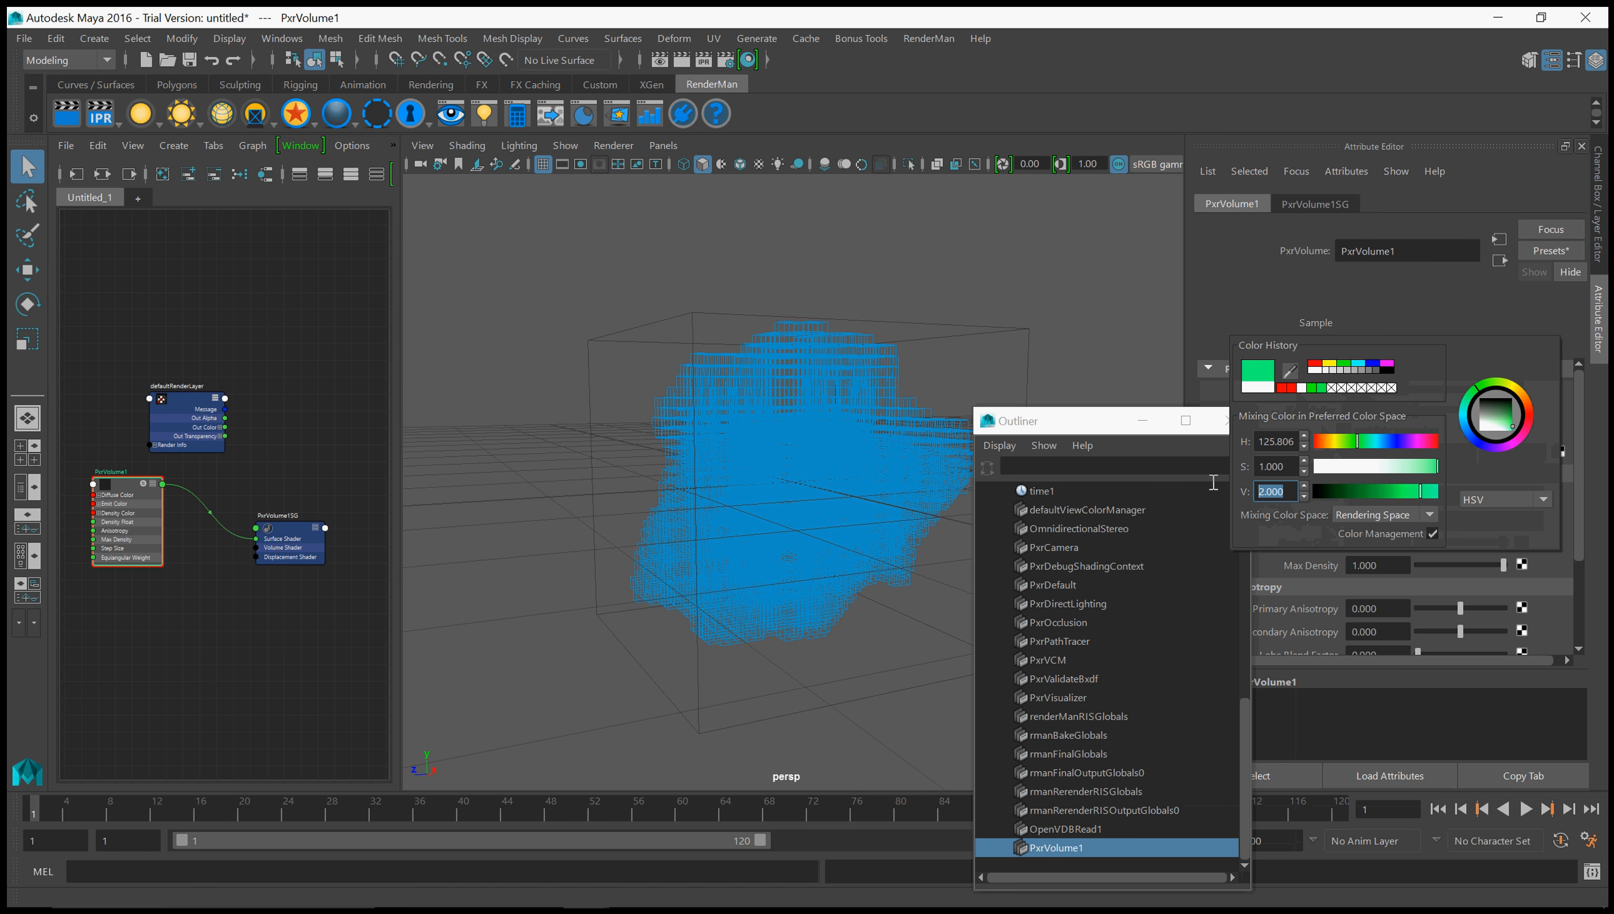
left_click(233, 349)
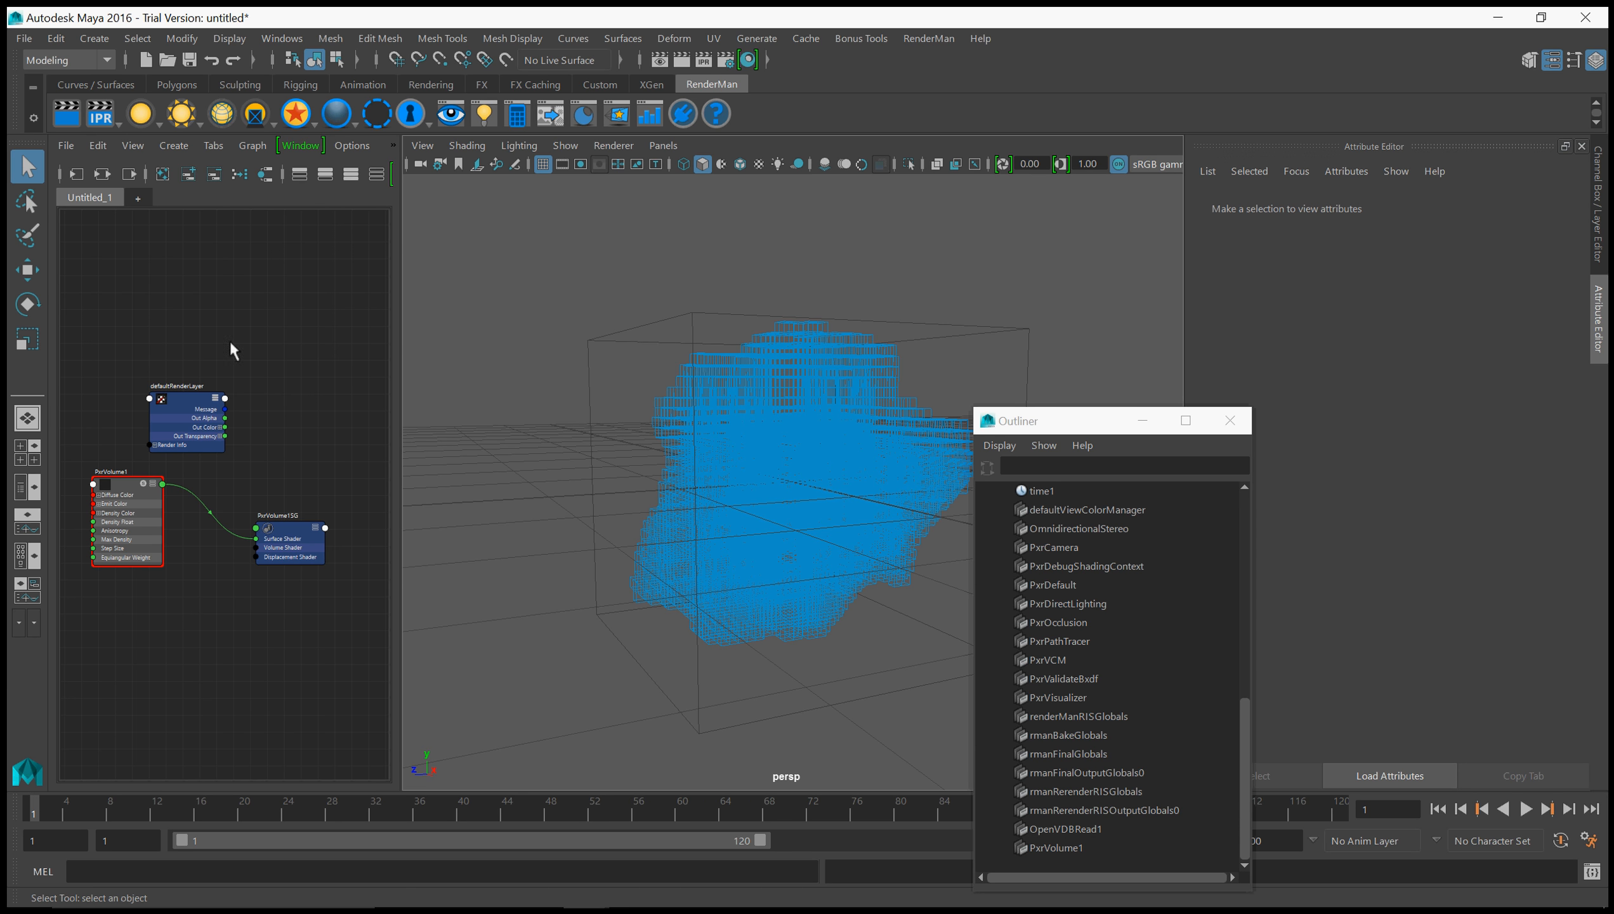
mouse_move(928, 38)
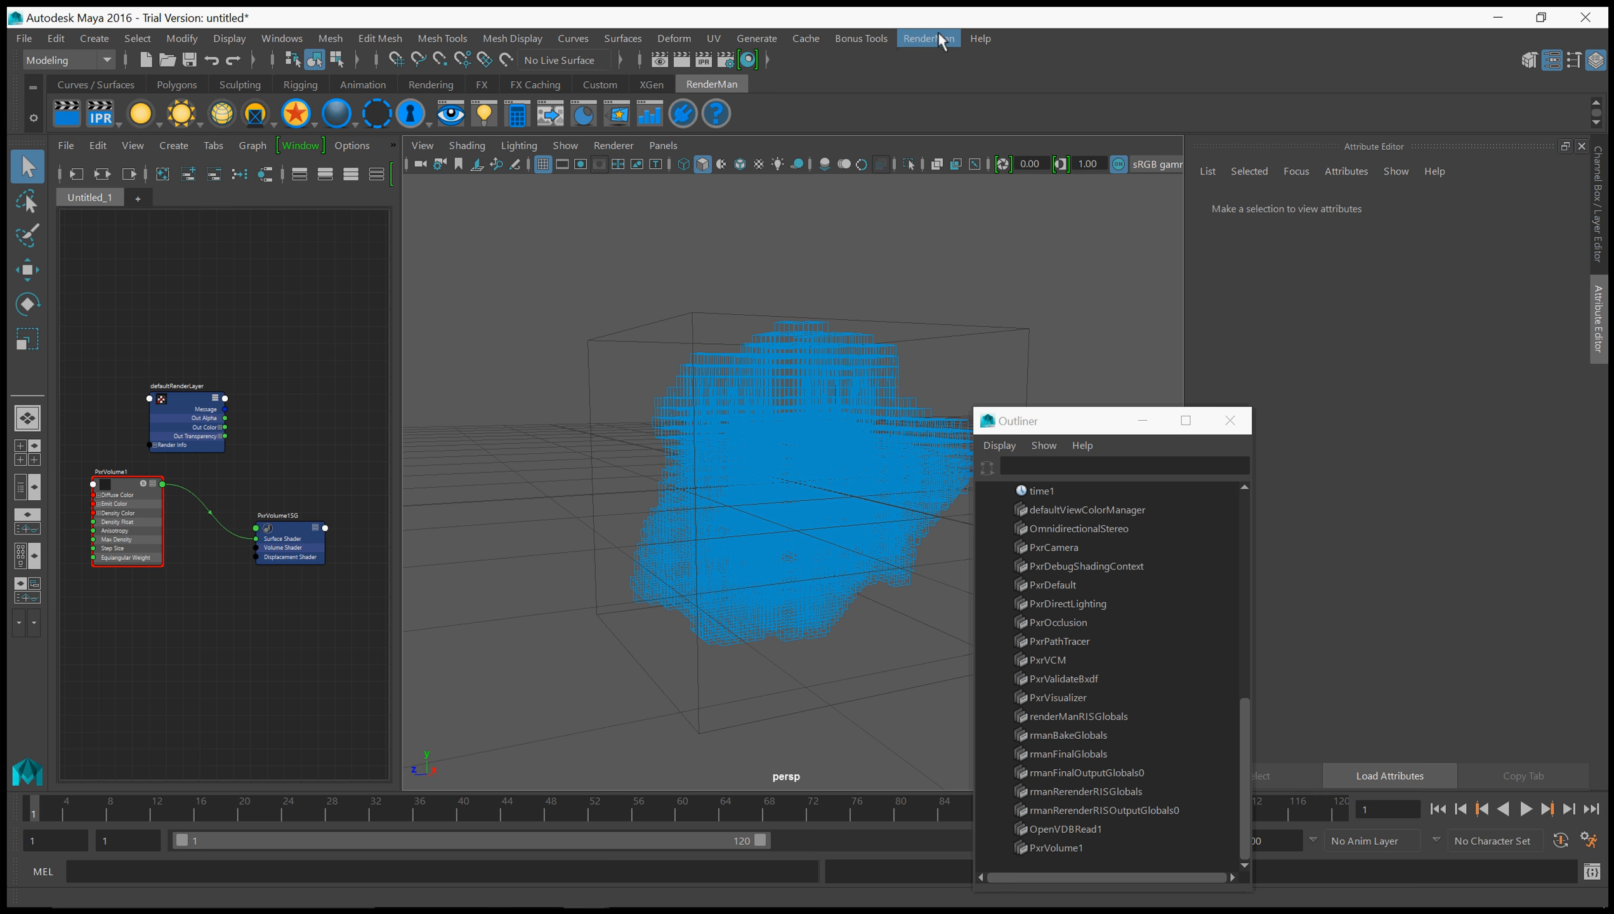
Launch RenderMan's "it" Image Tool and start a 960x540 IPR render of the scene.
left_click(927, 39)
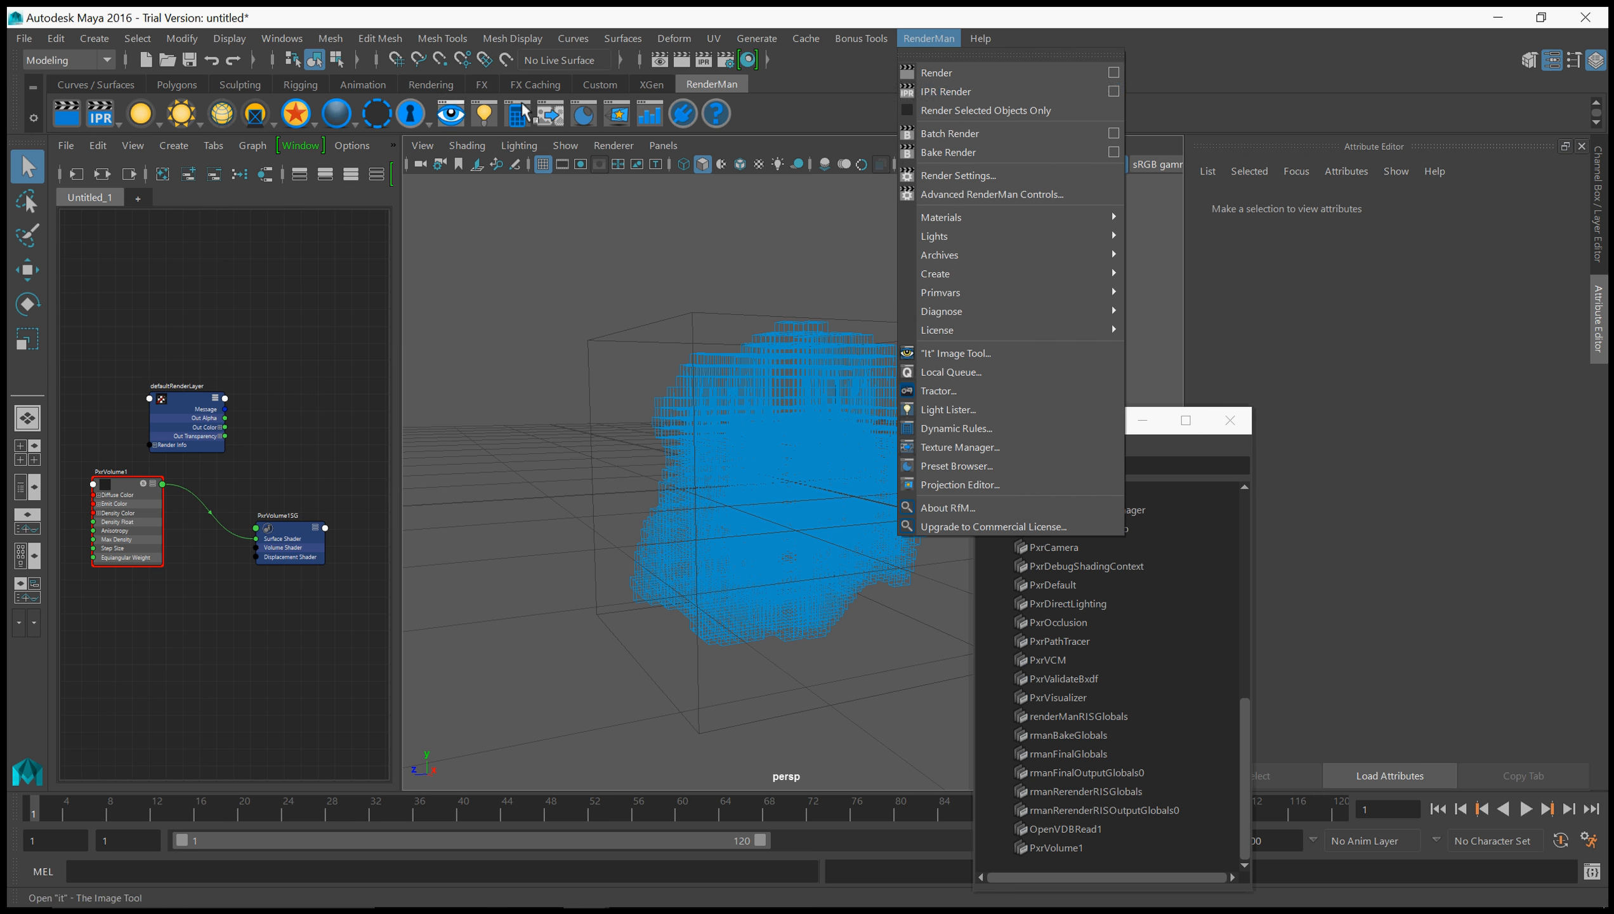
left_click(951, 352)
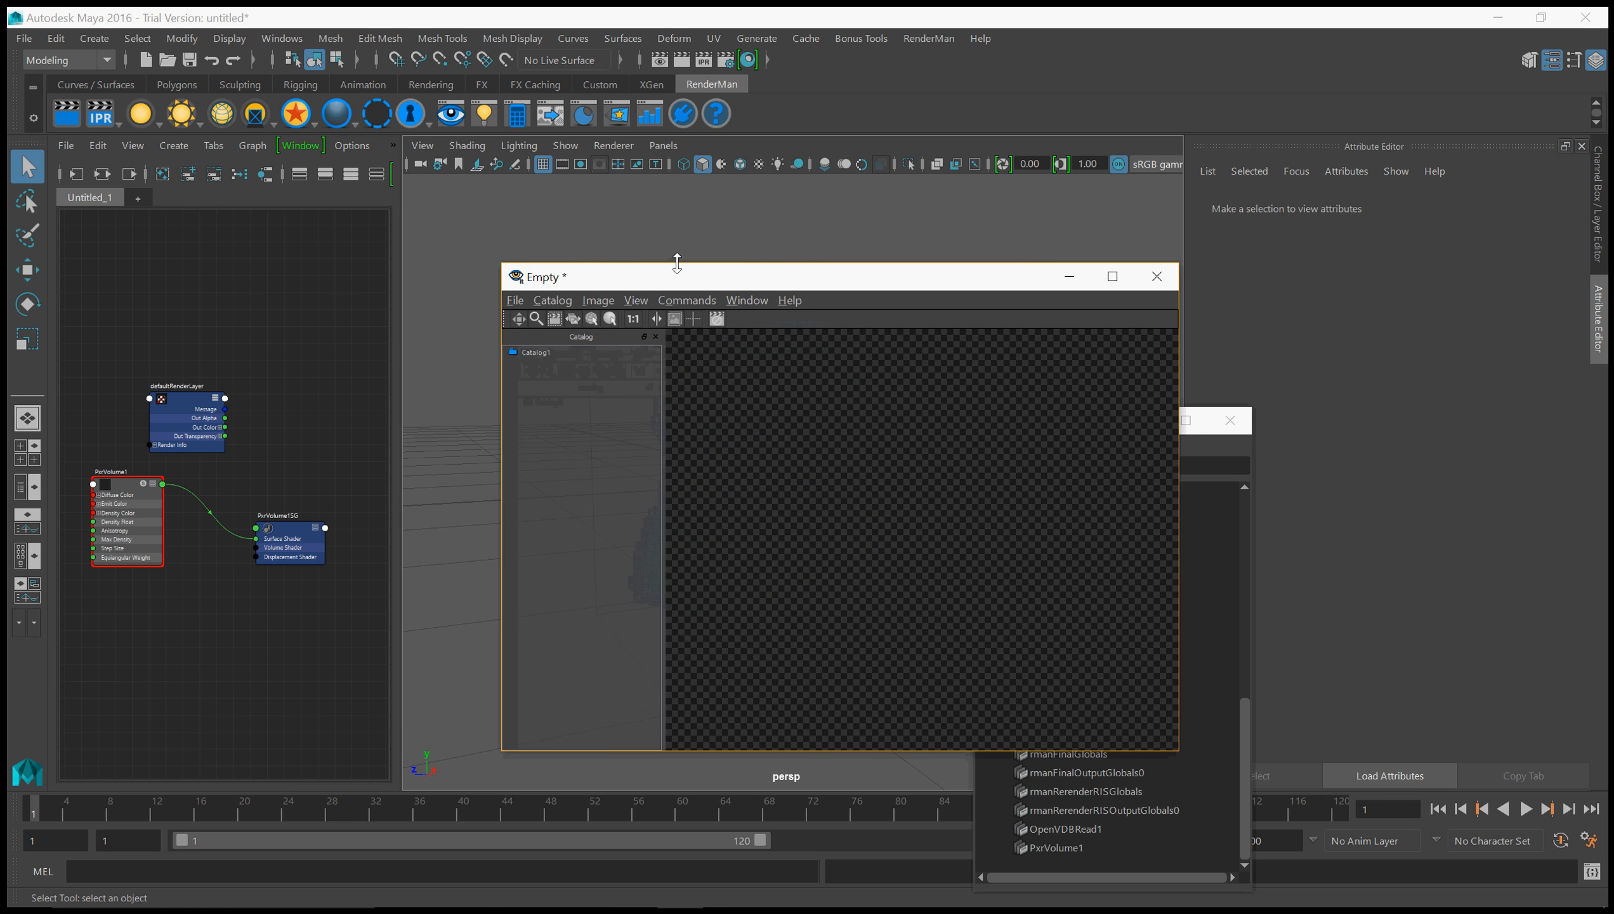
left_click(928, 38)
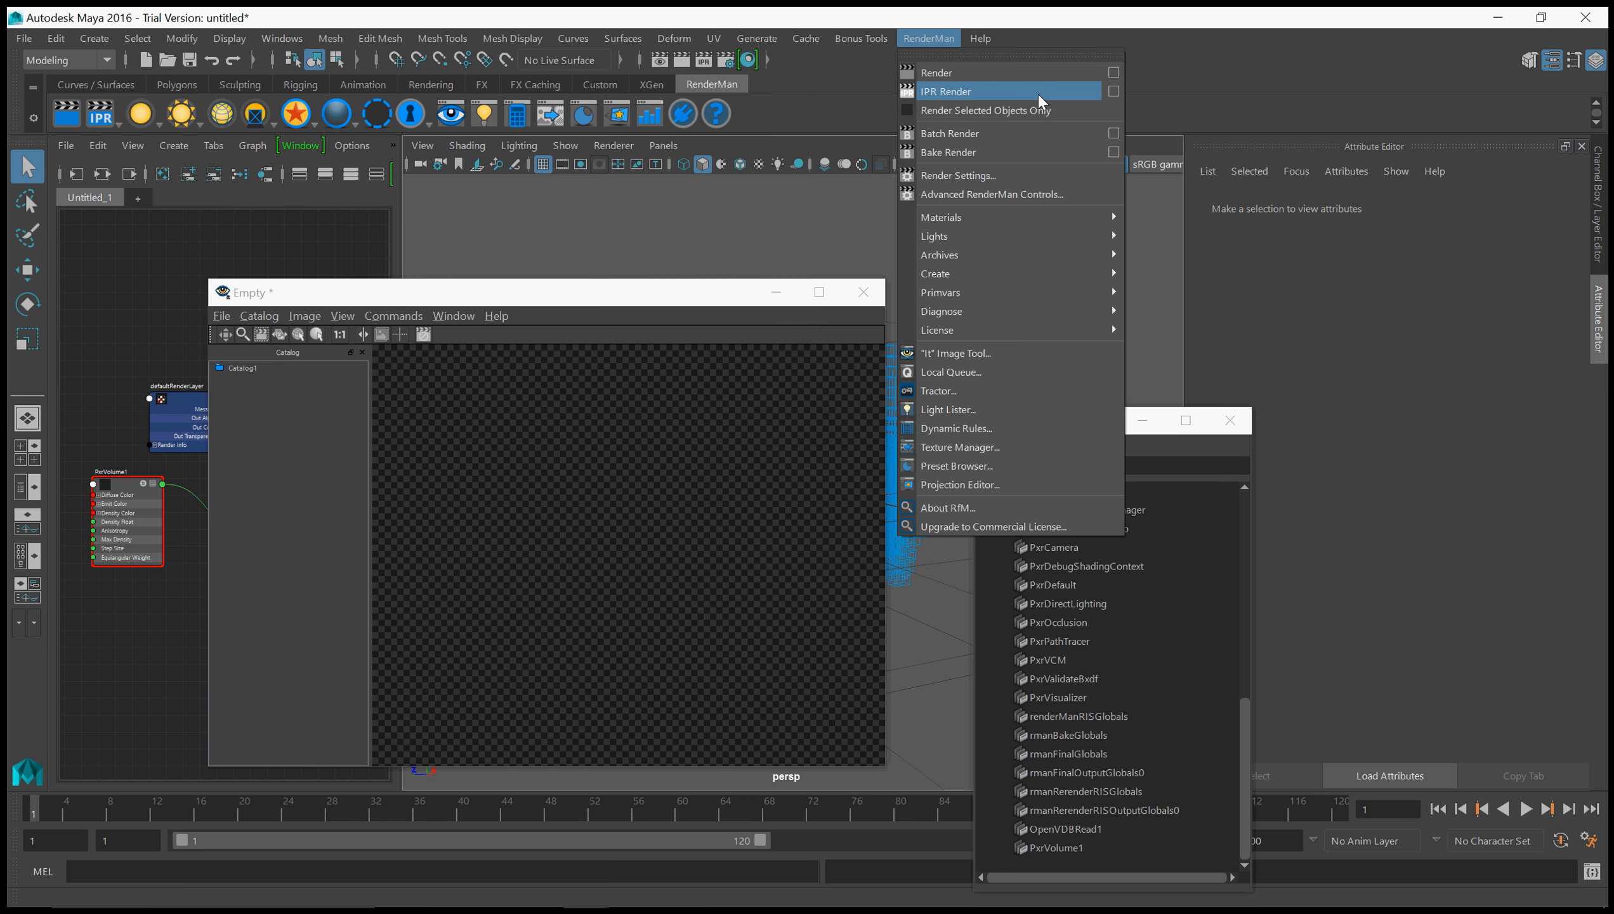
left_click(947, 92)
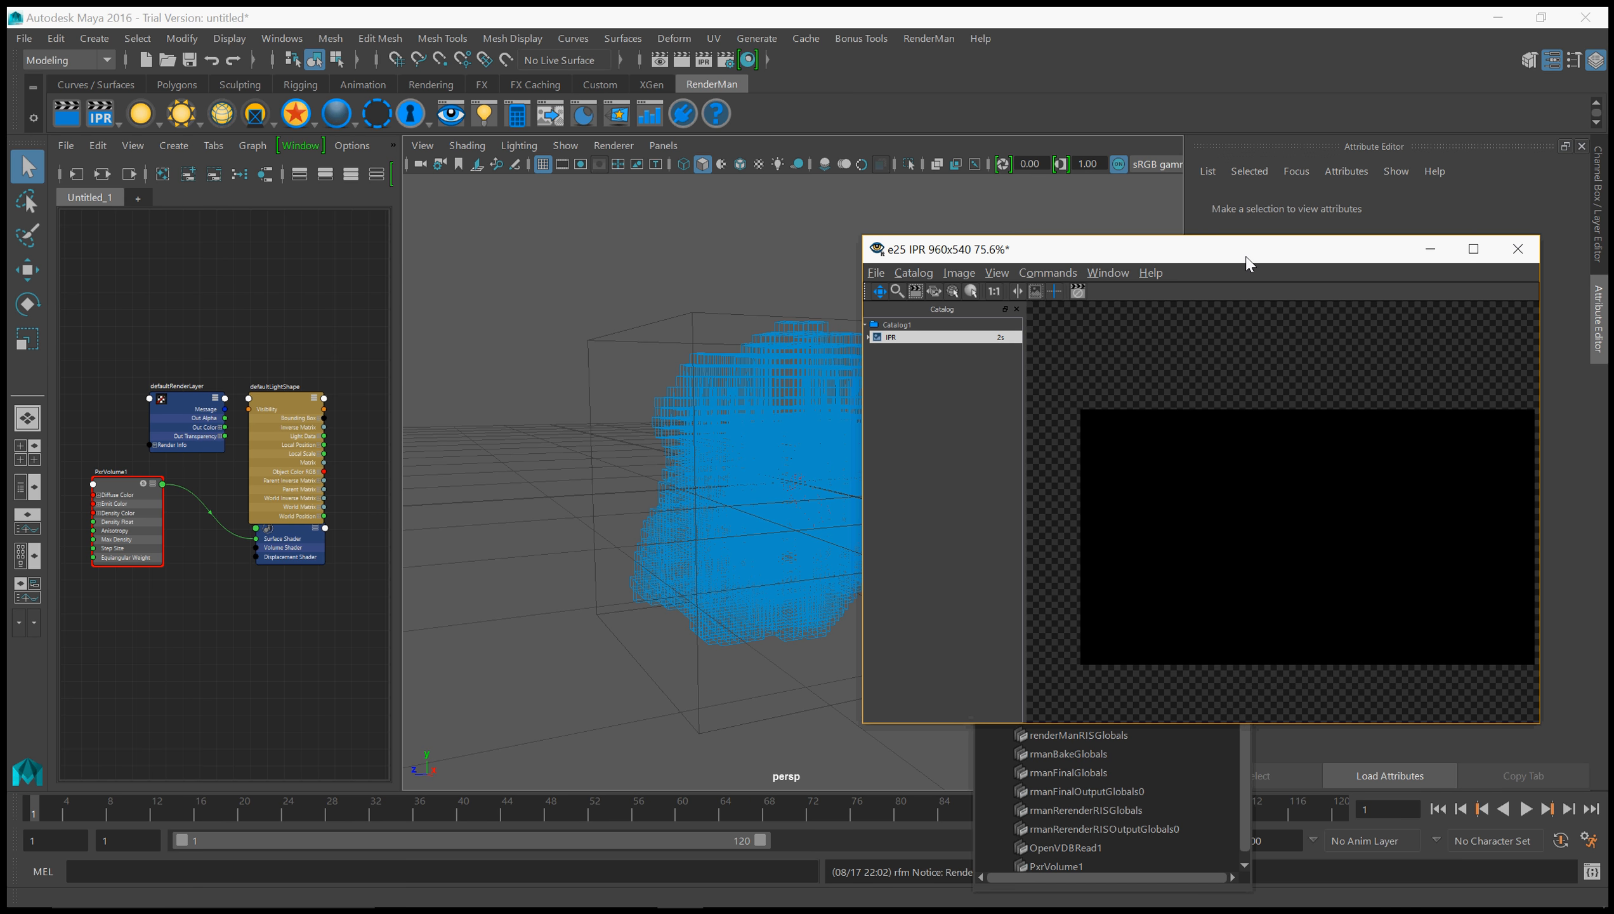
mouse_move(1251, 273)
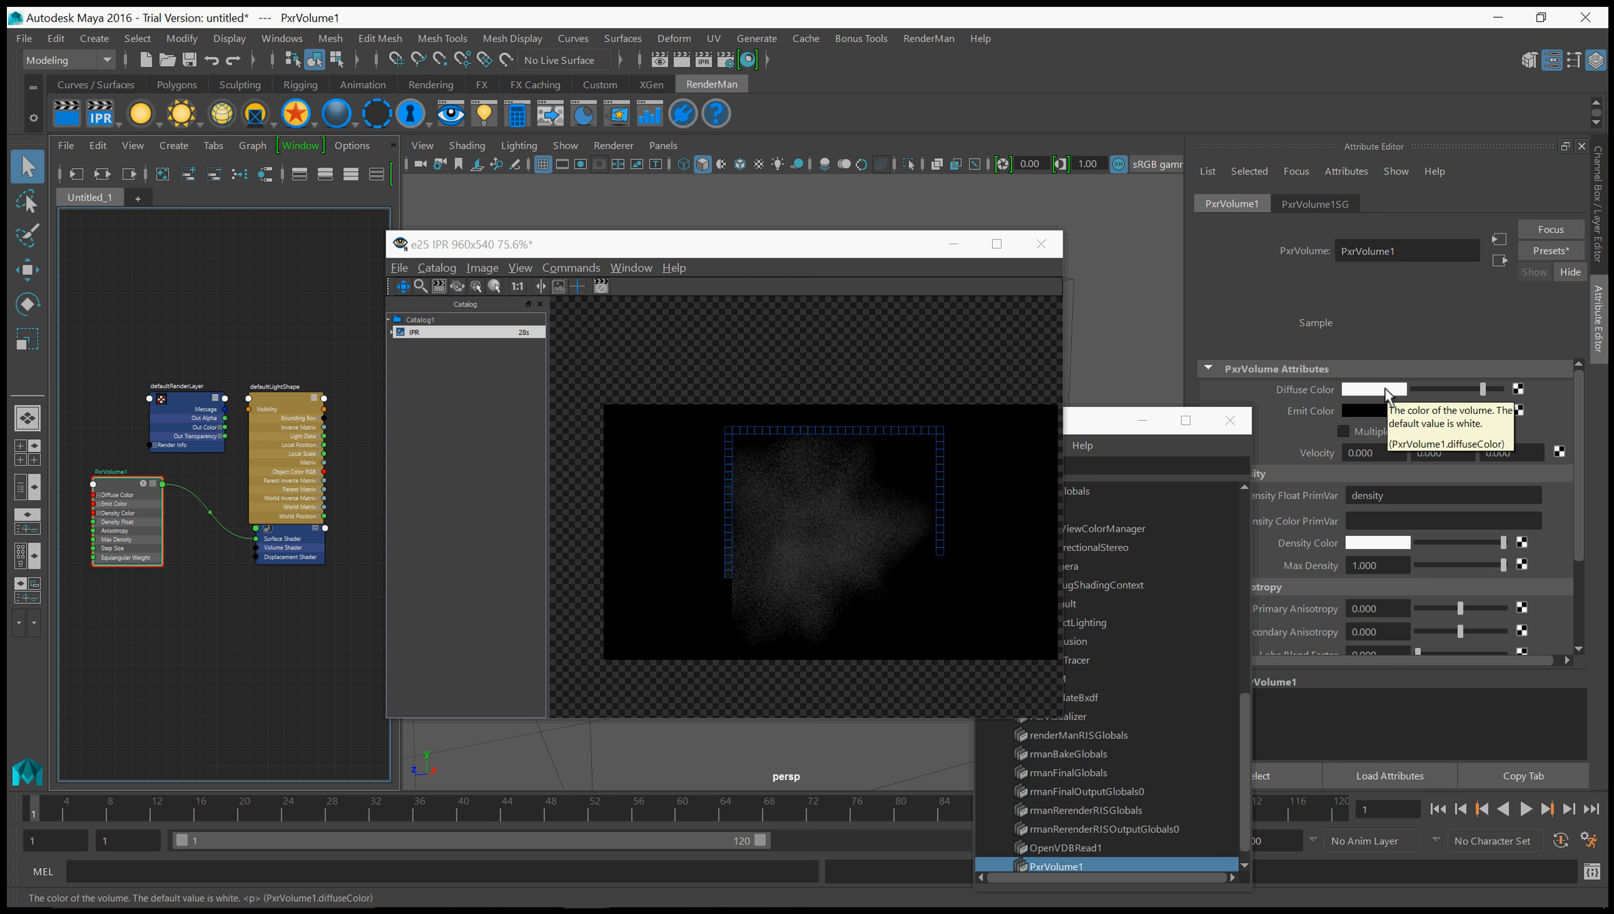
mouse_move(783, 256)
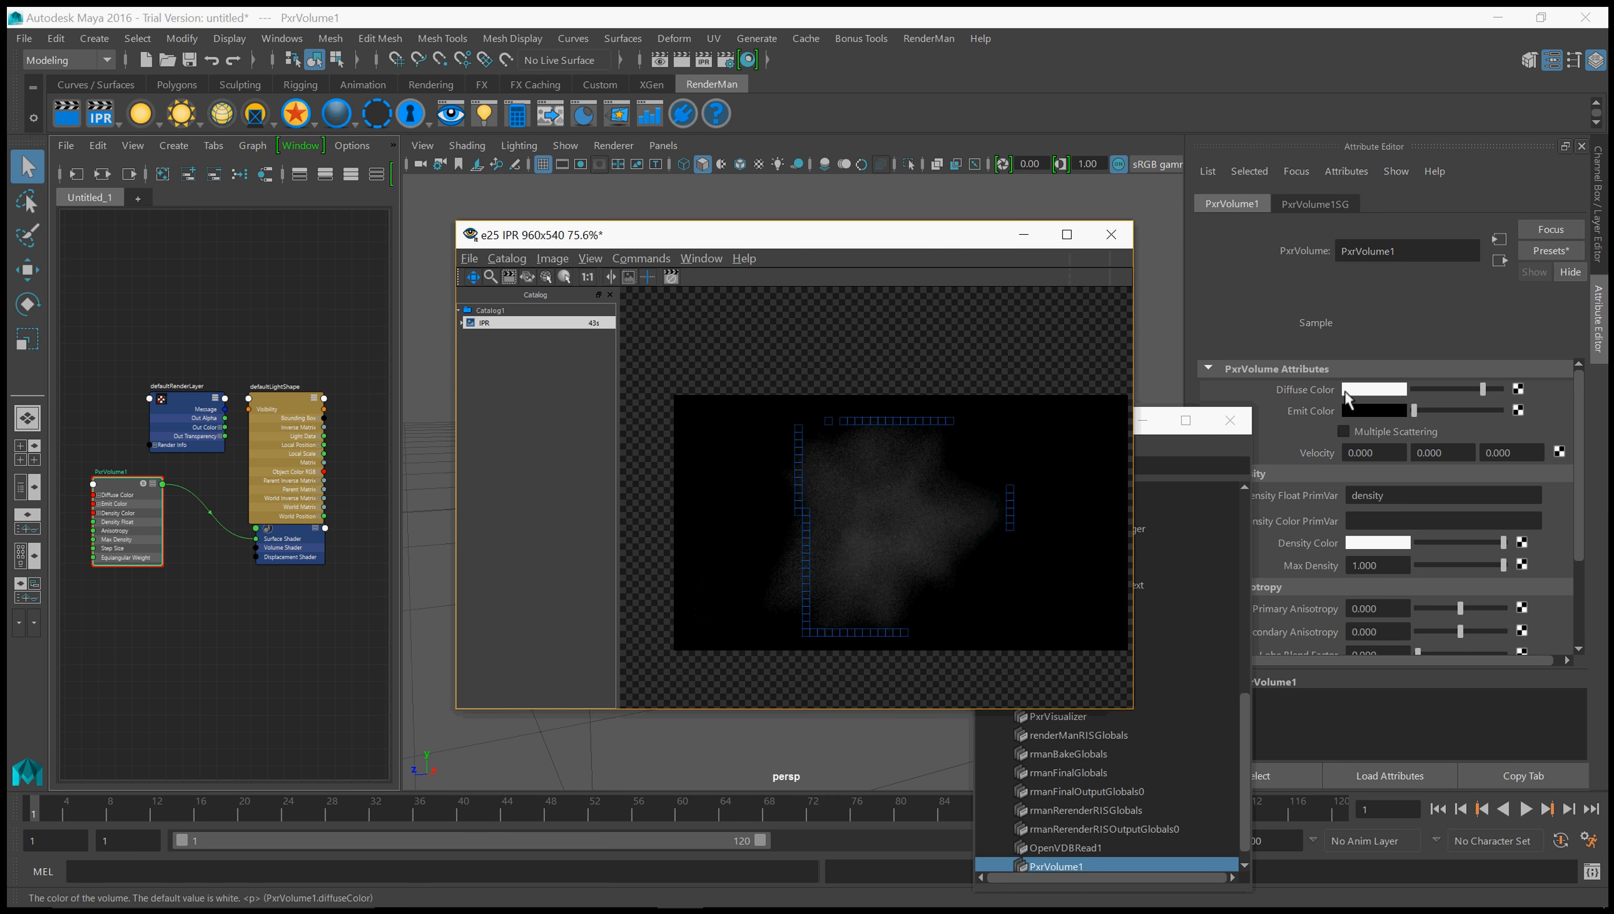
mouse_move(638, 564)
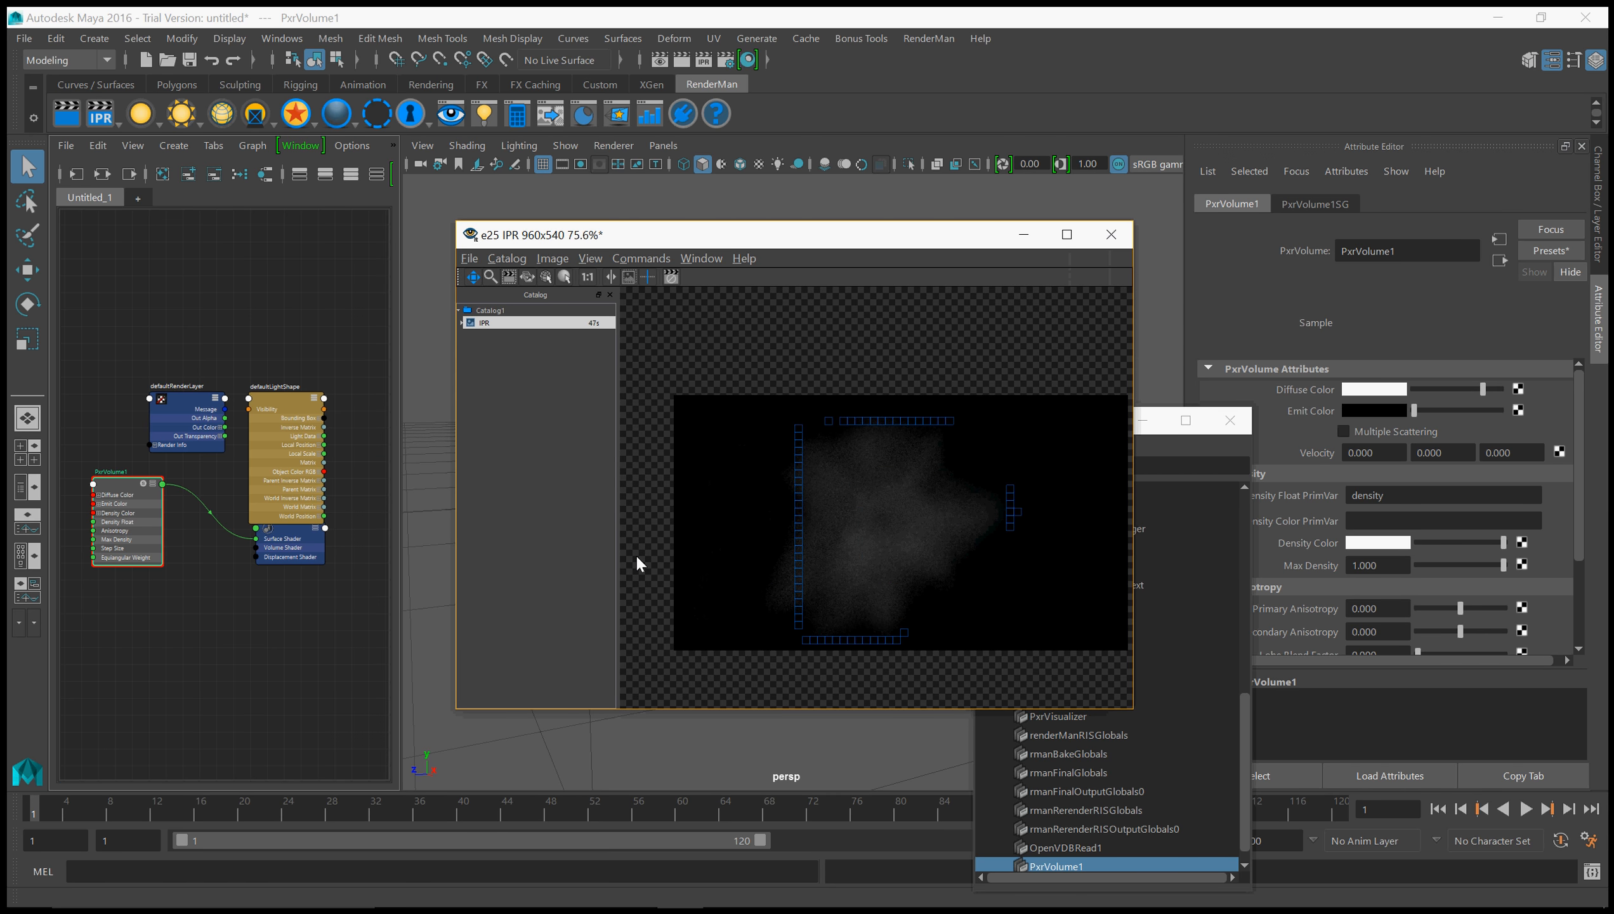
mouse_move(651, 564)
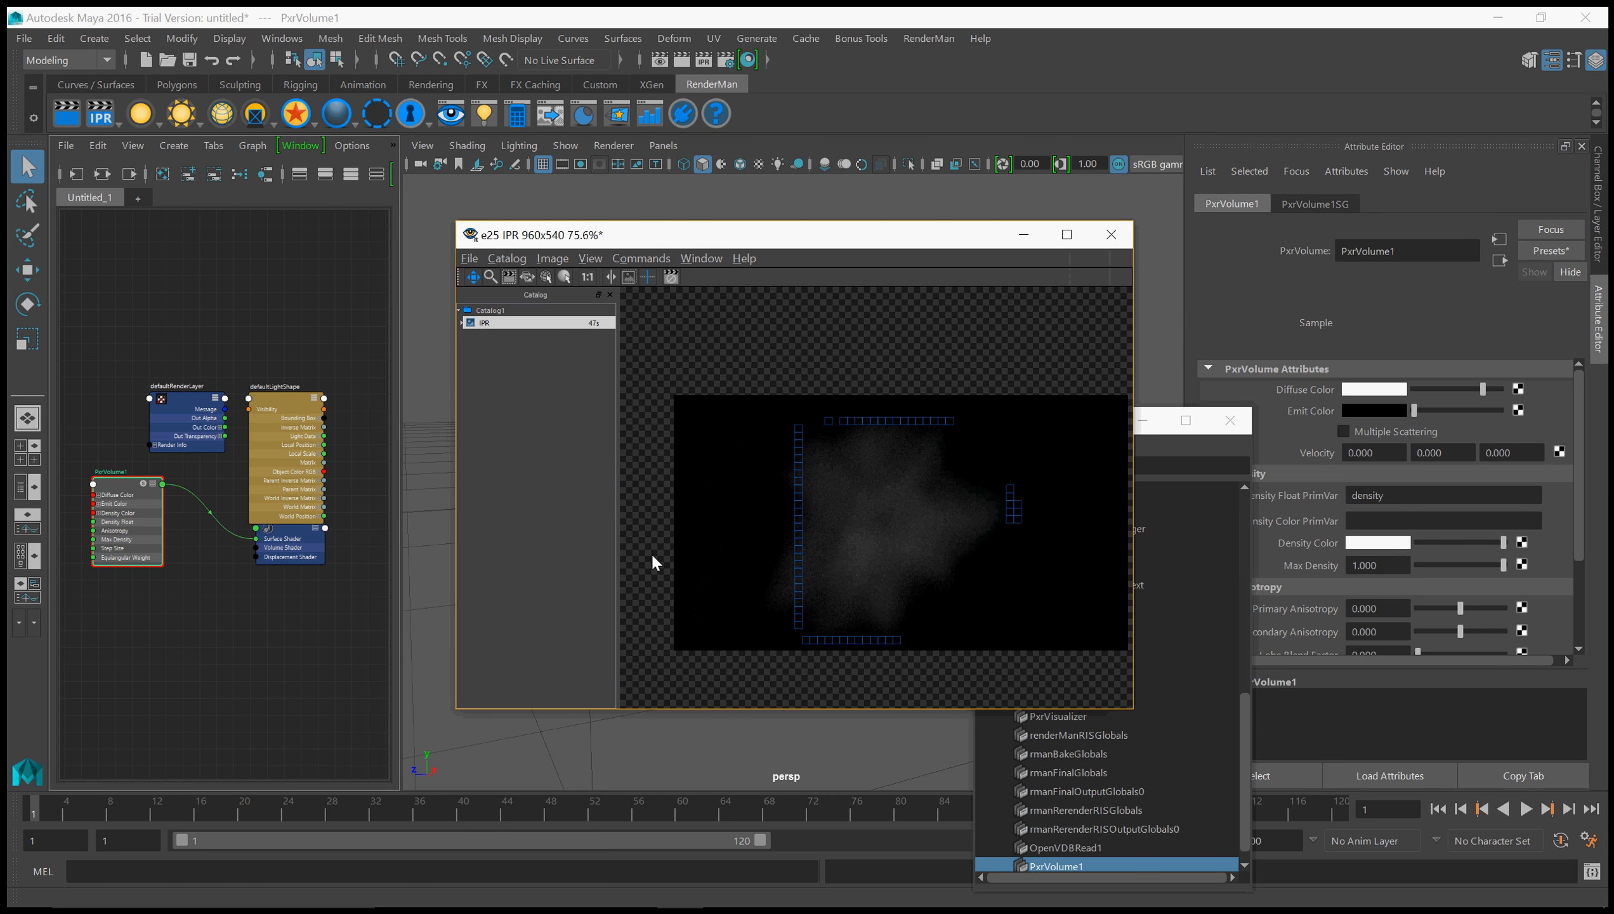